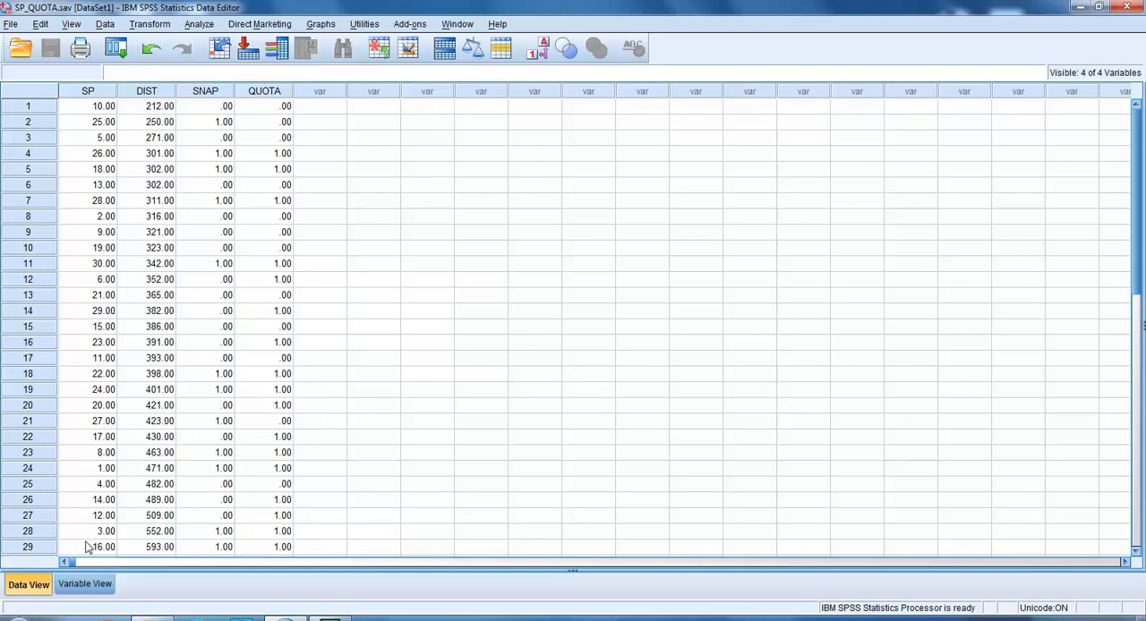
Step: Check the variable definitions in Variable View and return to the Data View grid
click(84, 584)
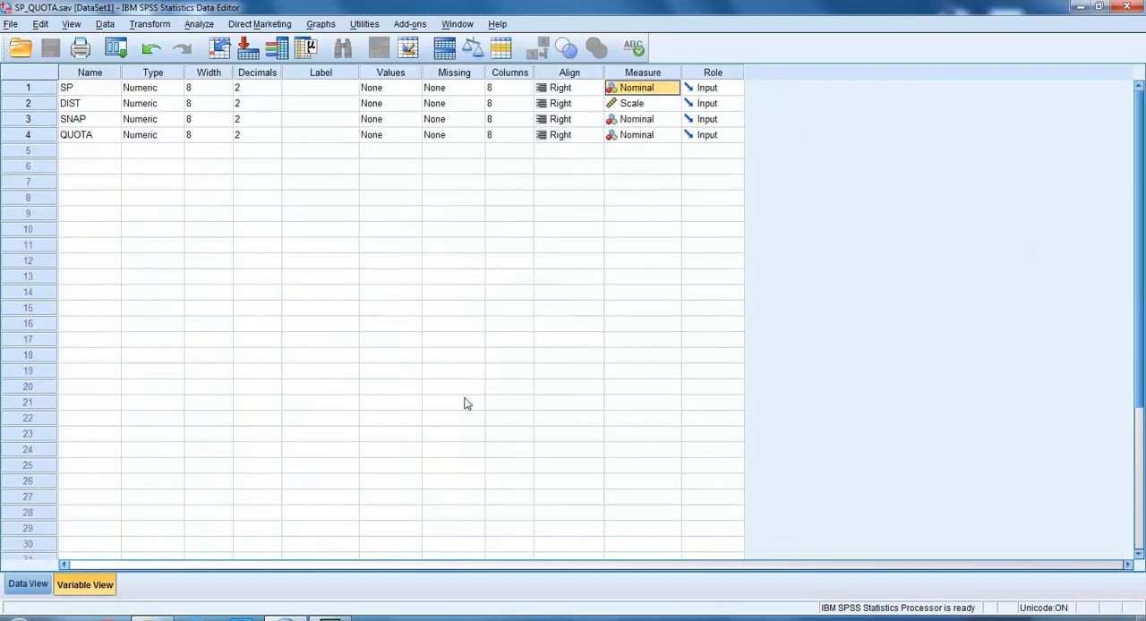
mouse_move(822, 317)
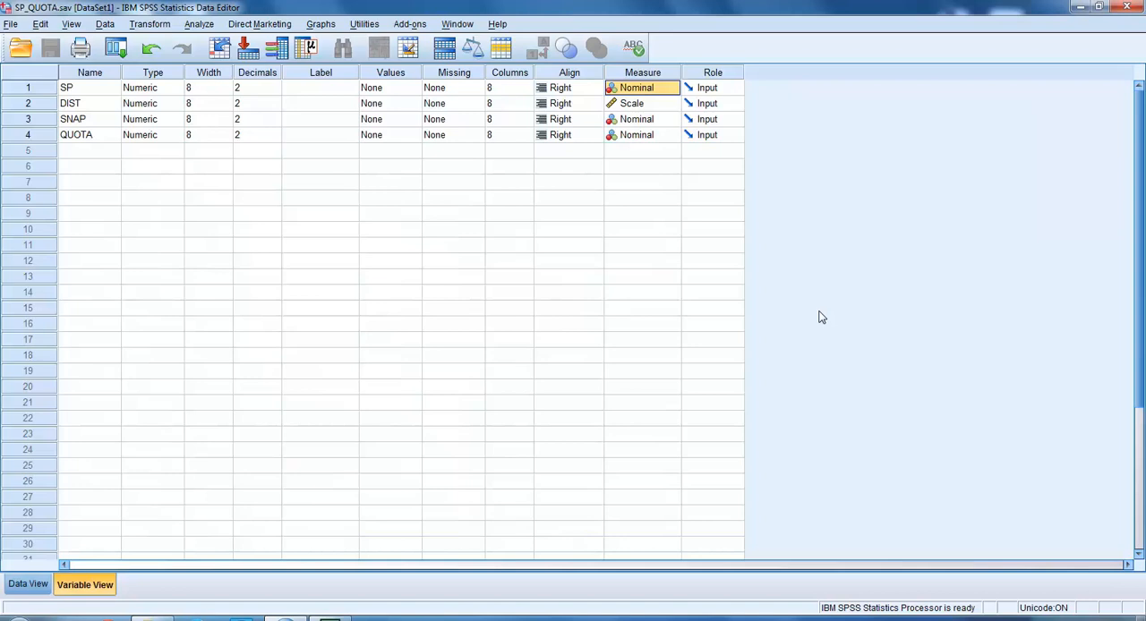
mouse_move(122, 509)
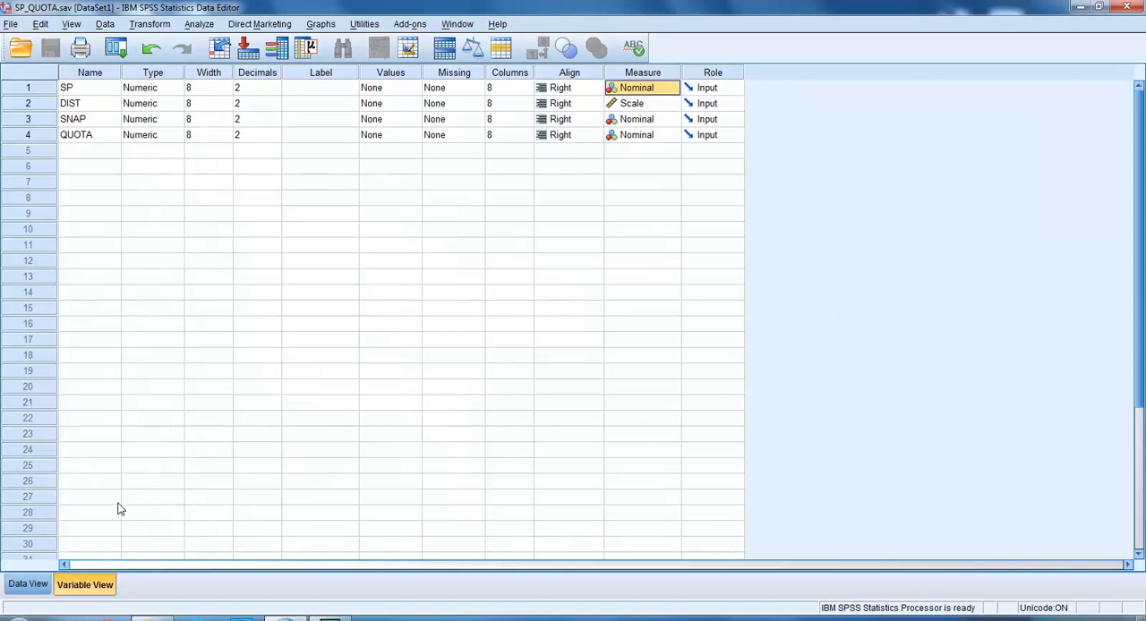
click(26, 584)
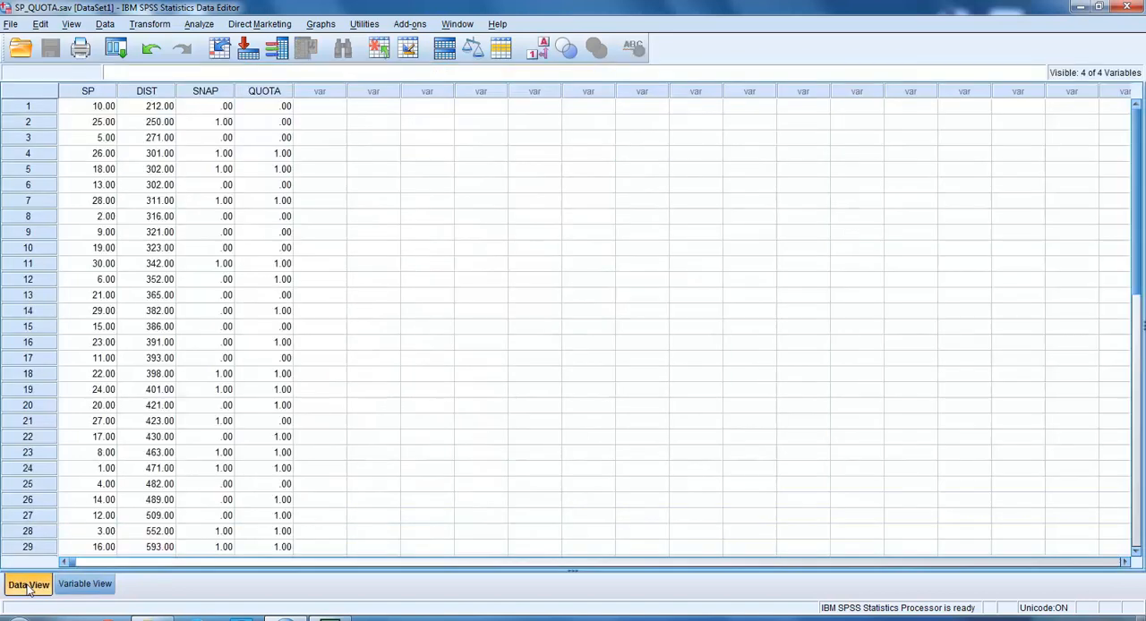
mouse_move(361, 211)
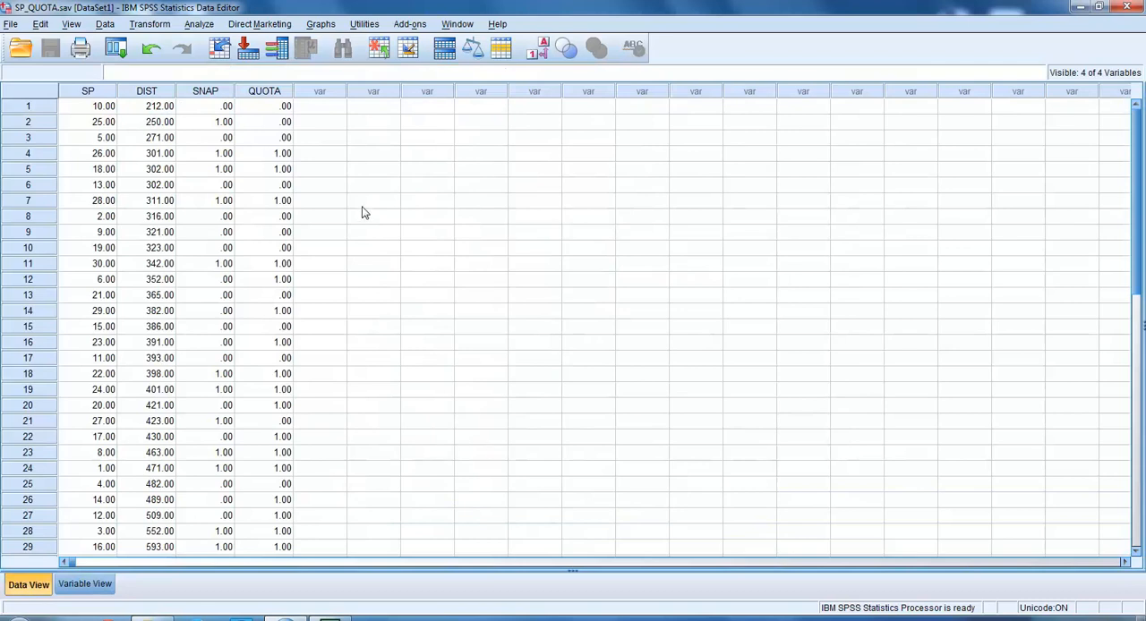
Step: Start a Binary Logistic regression from Analyze > Regression, listing SP, DIST, SNAP and QUOTA
click(199, 25)
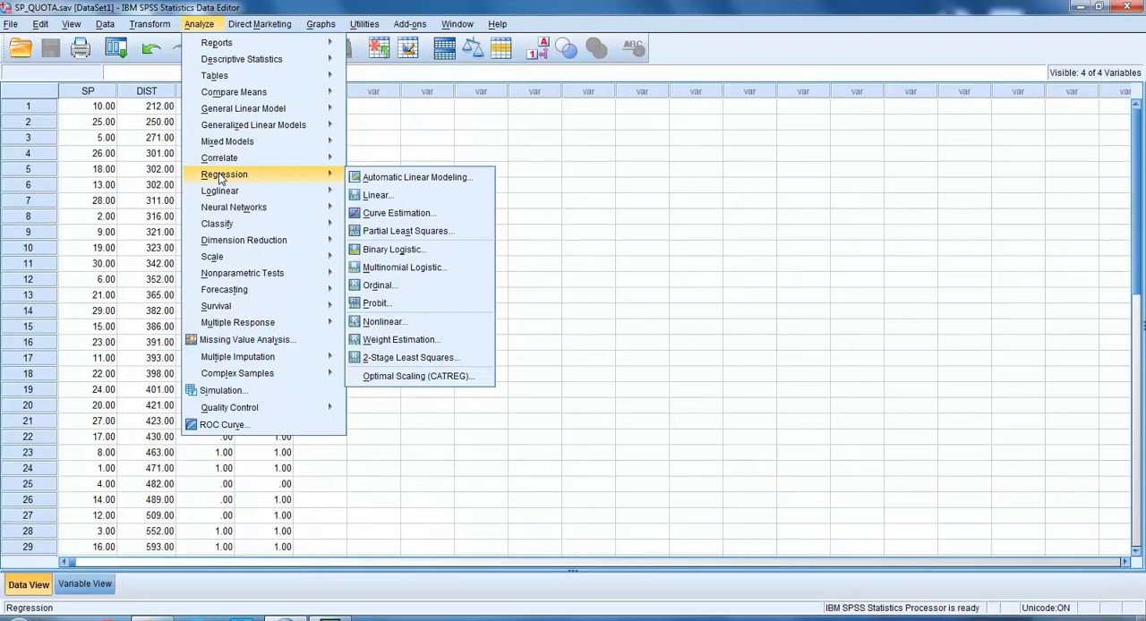
mouse_move(333, 177)
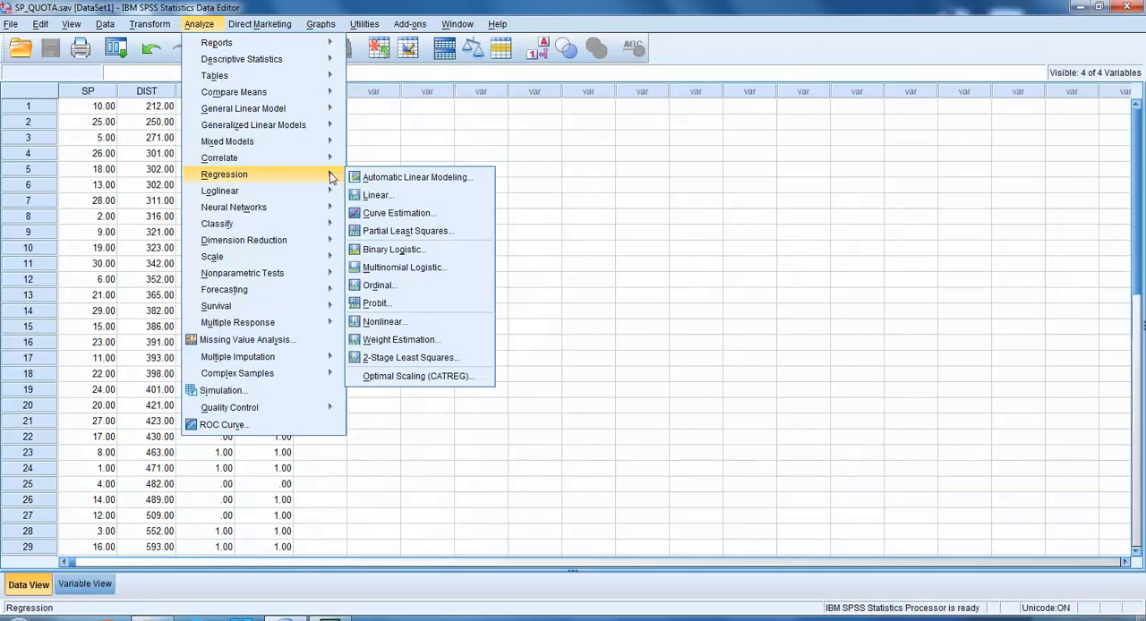
mouse_move(392, 249)
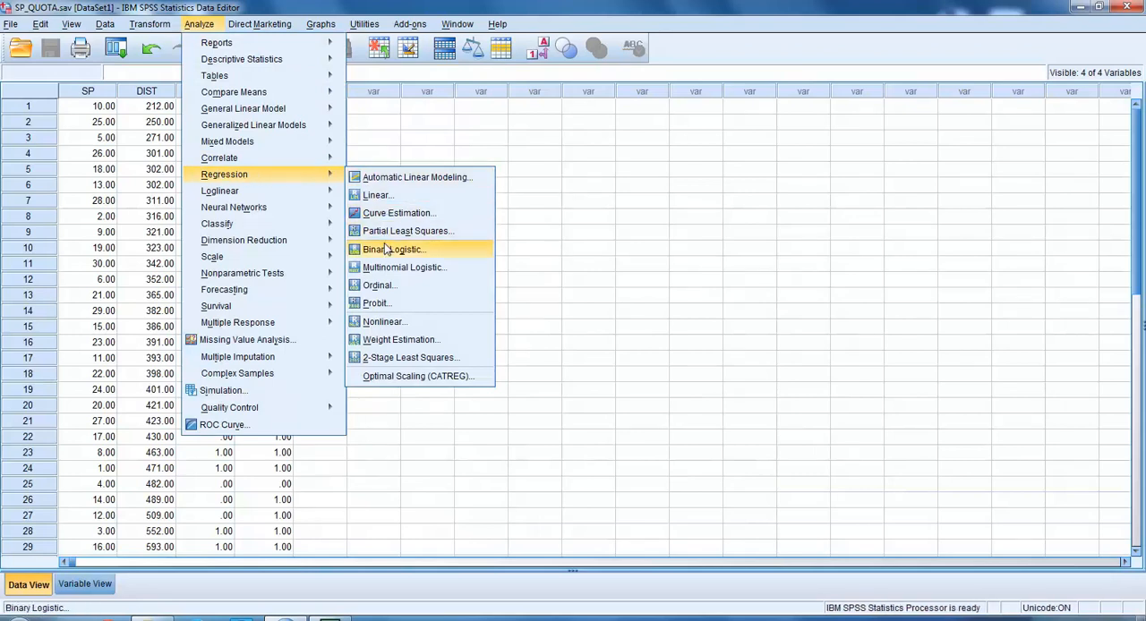
mouse_move(385, 254)
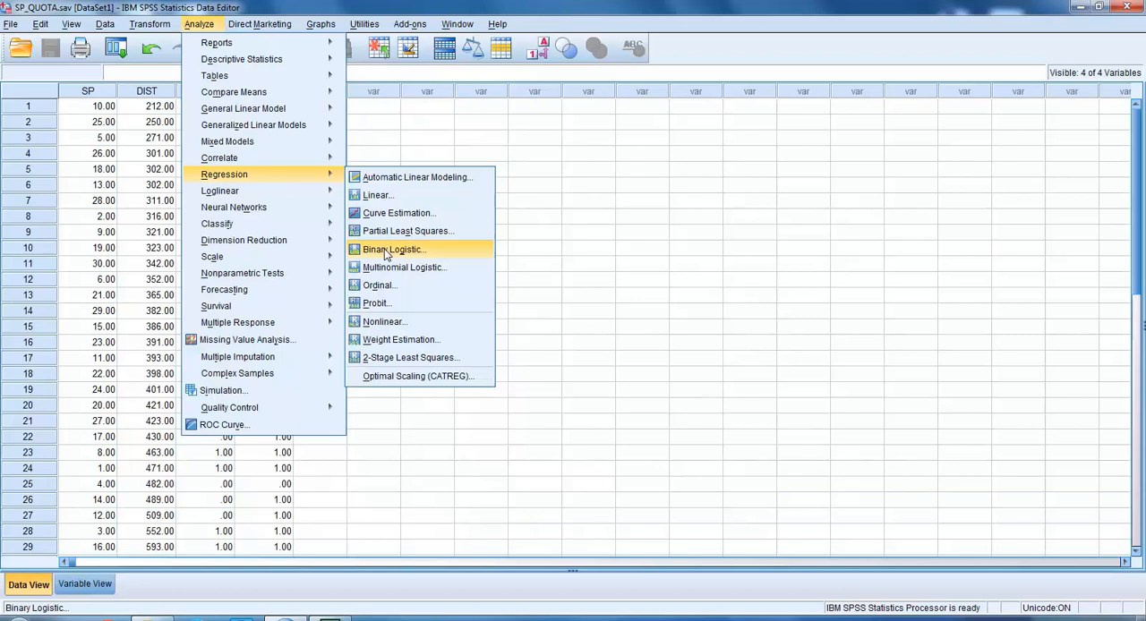
click(392, 249)
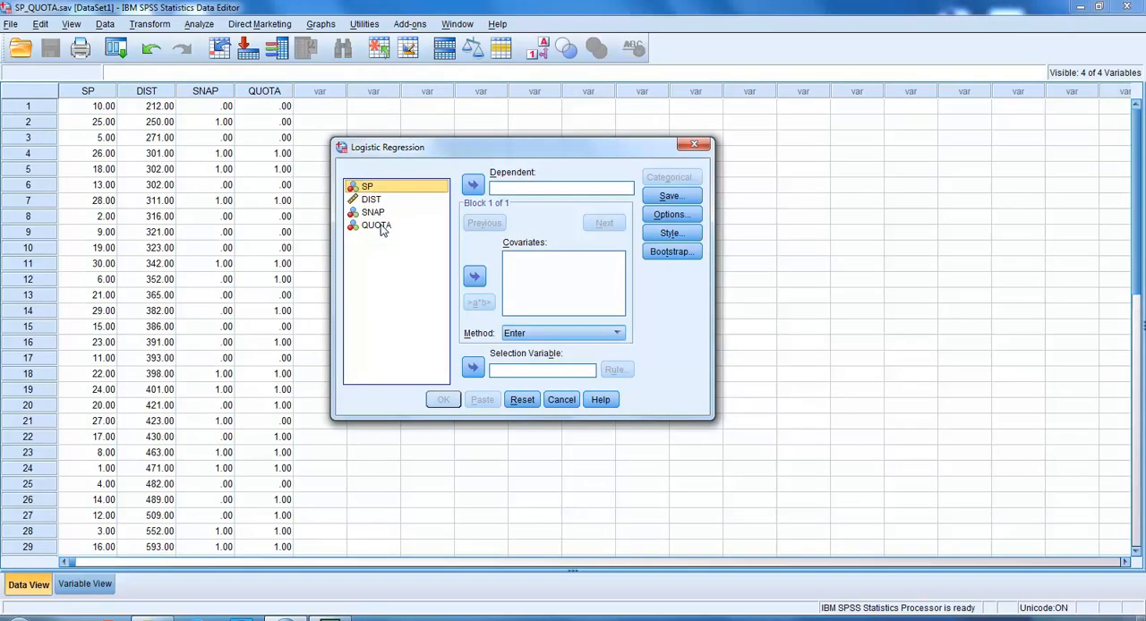
Step: Make QUOTA the dependent variable and DIST the block 1 covariate
click(376, 226)
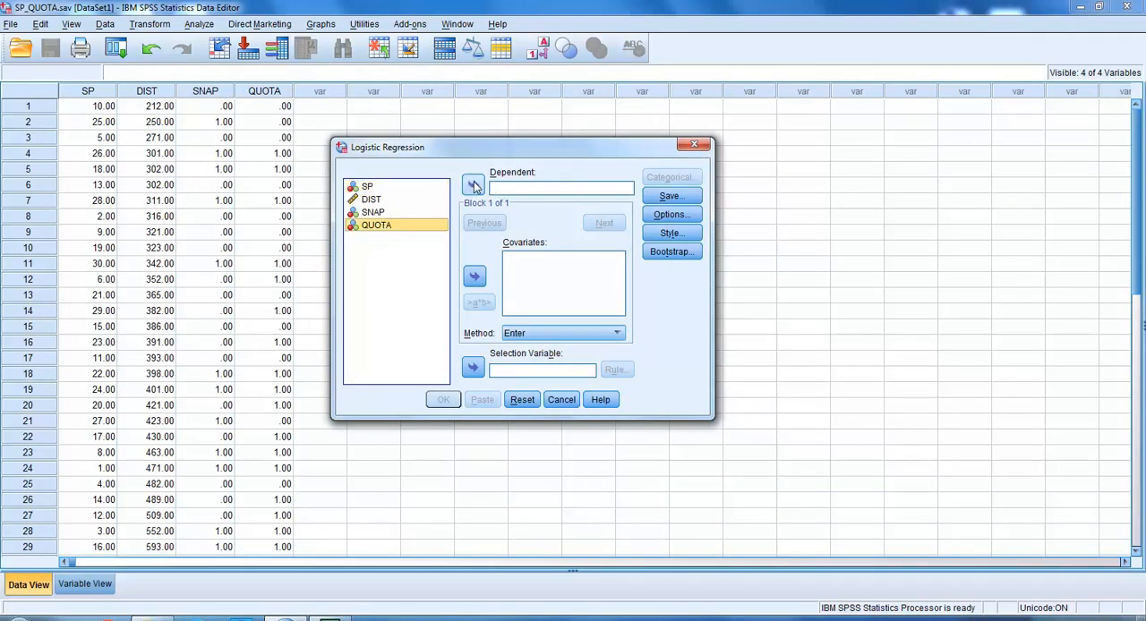
click(473, 186)
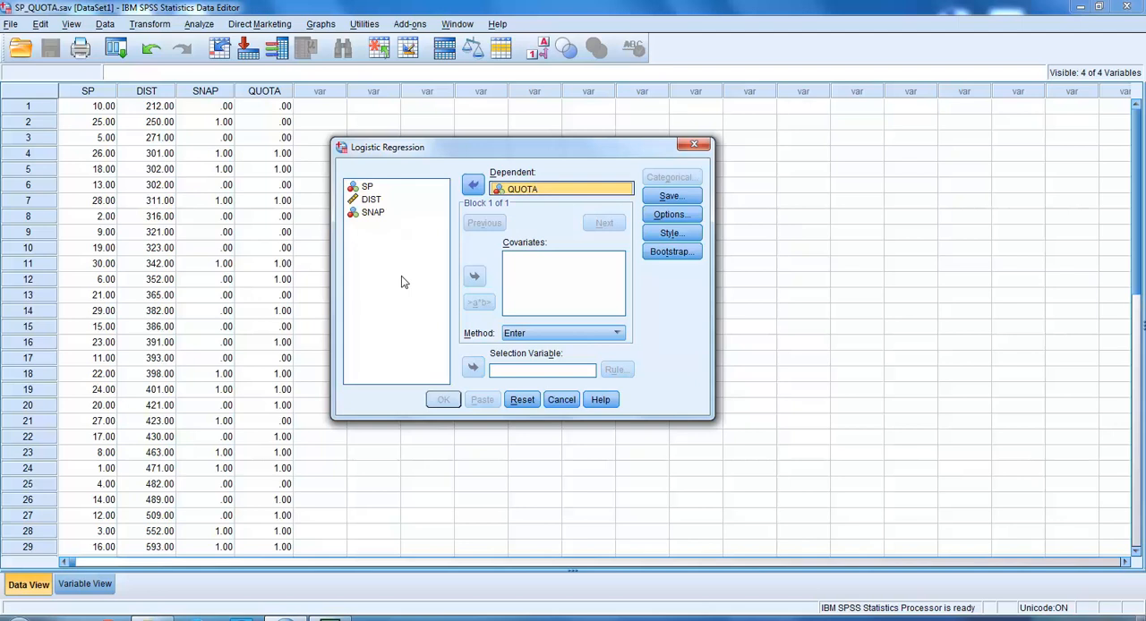
mouse_move(373, 211)
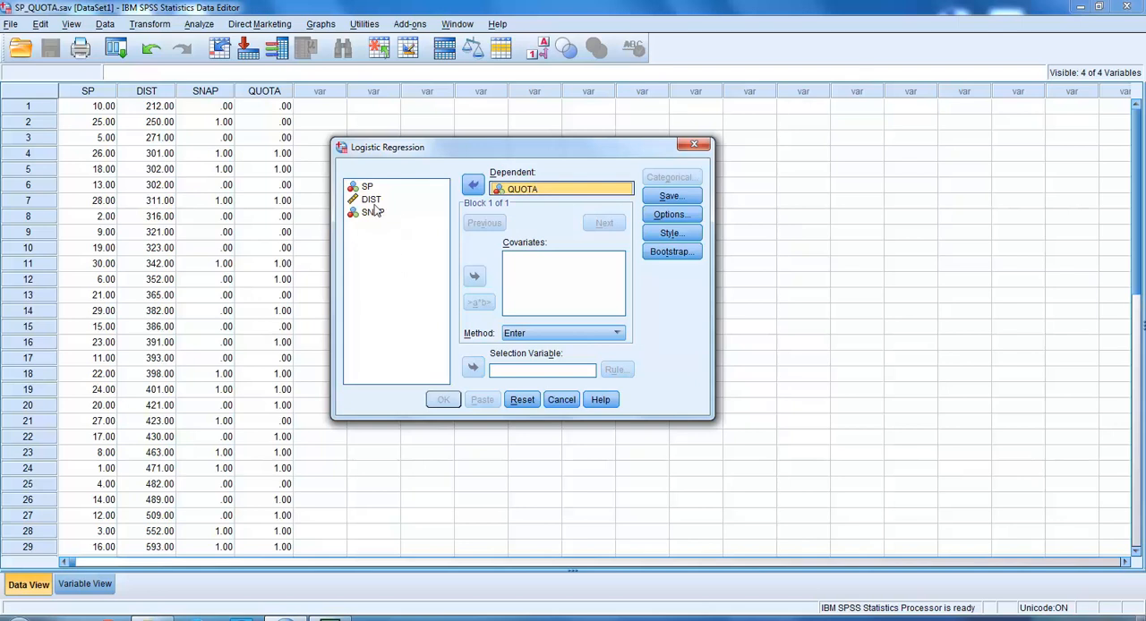
click(370, 199)
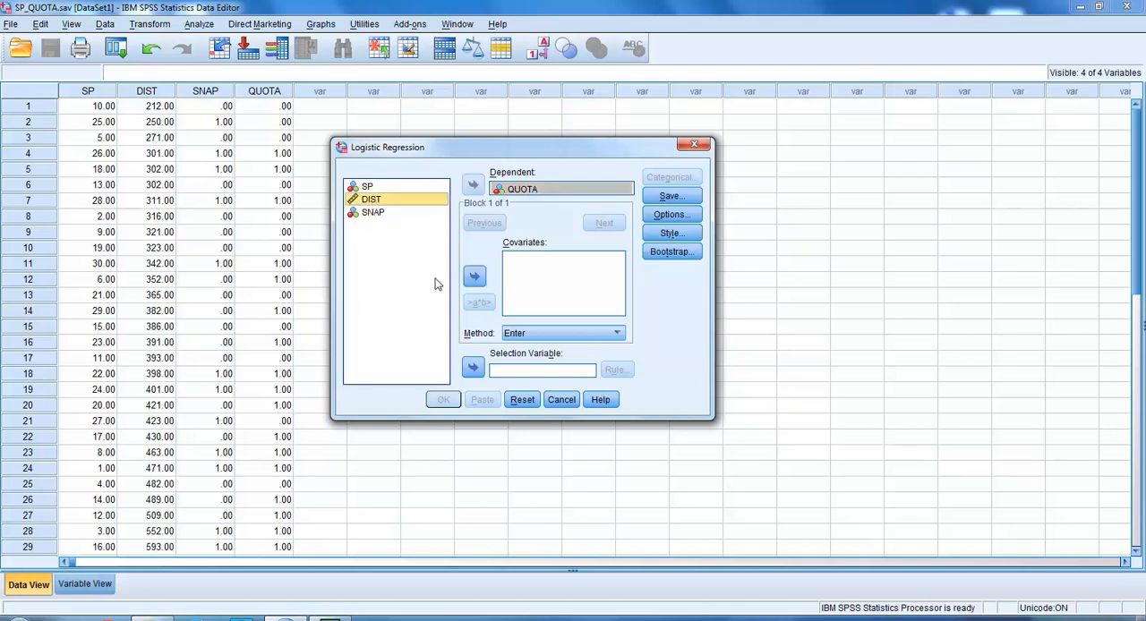
click(475, 276)
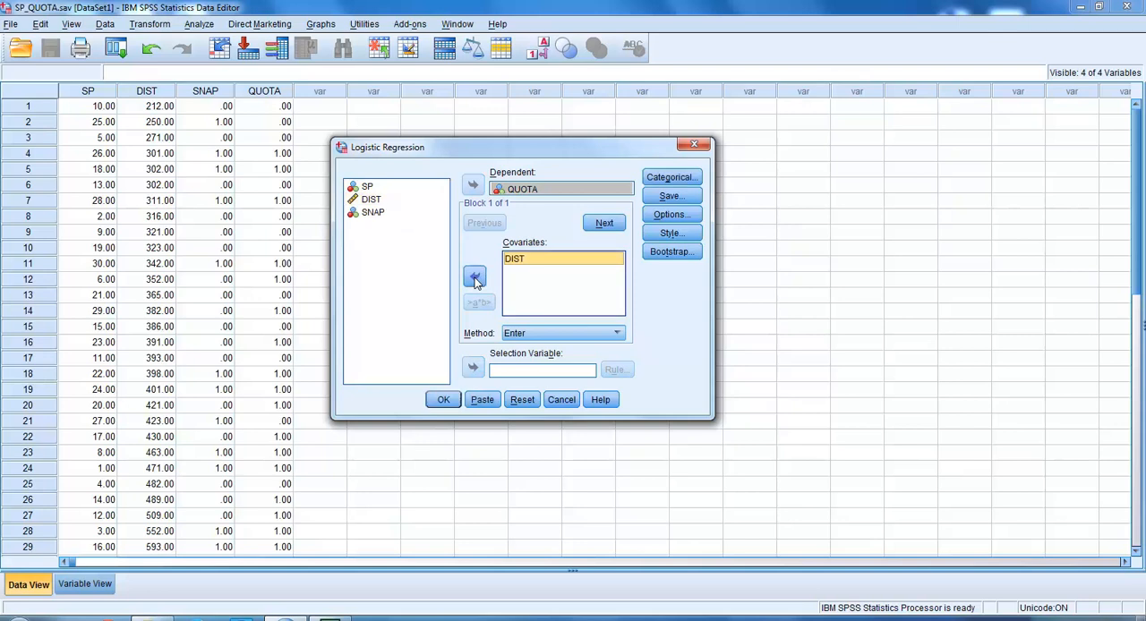
Step: Add a second block with SNAP as its covariate
click(604, 222)
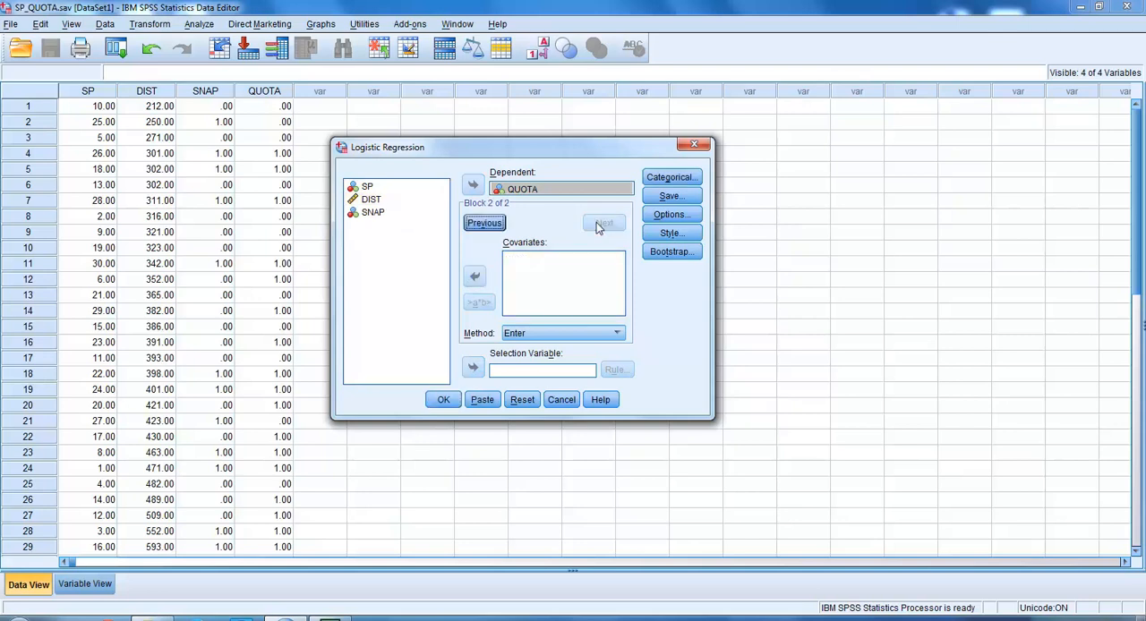
mouse_move(374, 215)
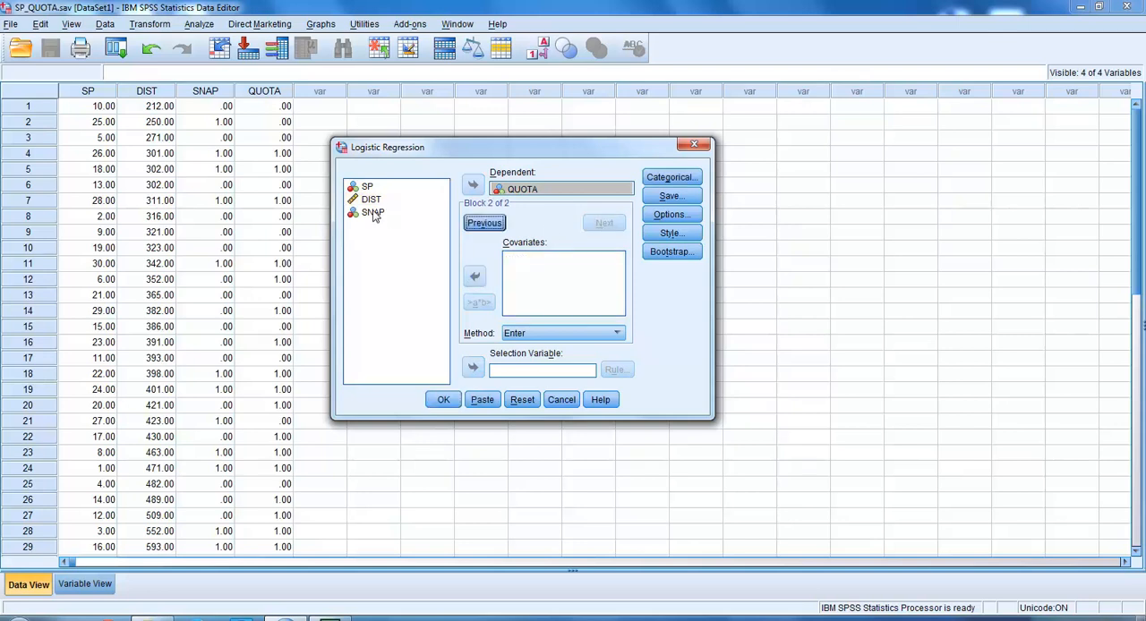
click(373, 211)
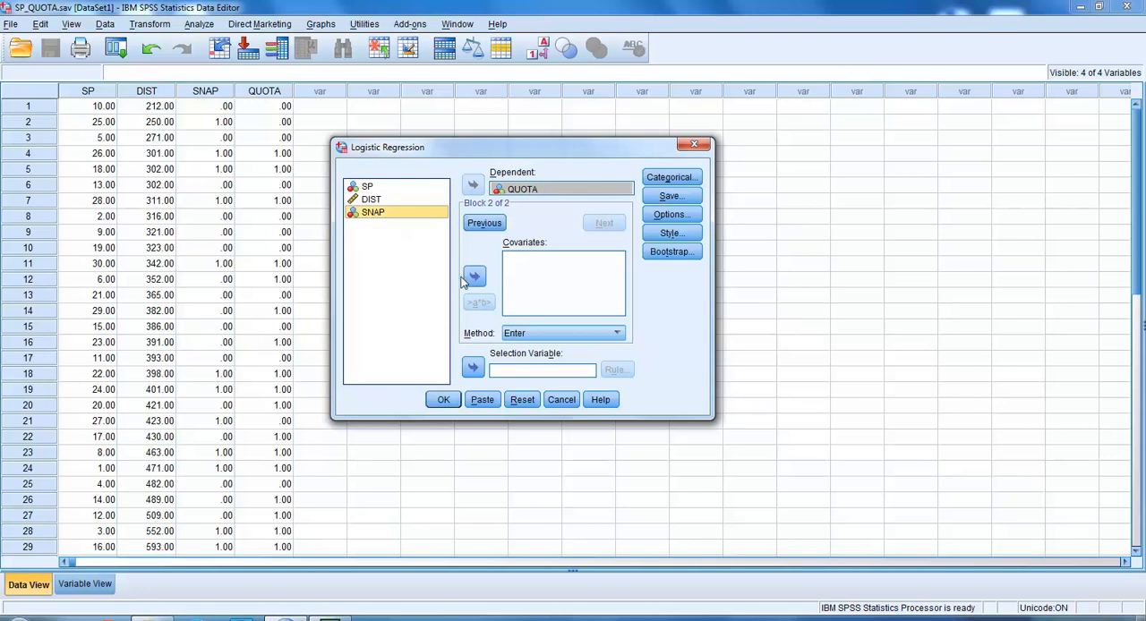
click(473, 276)
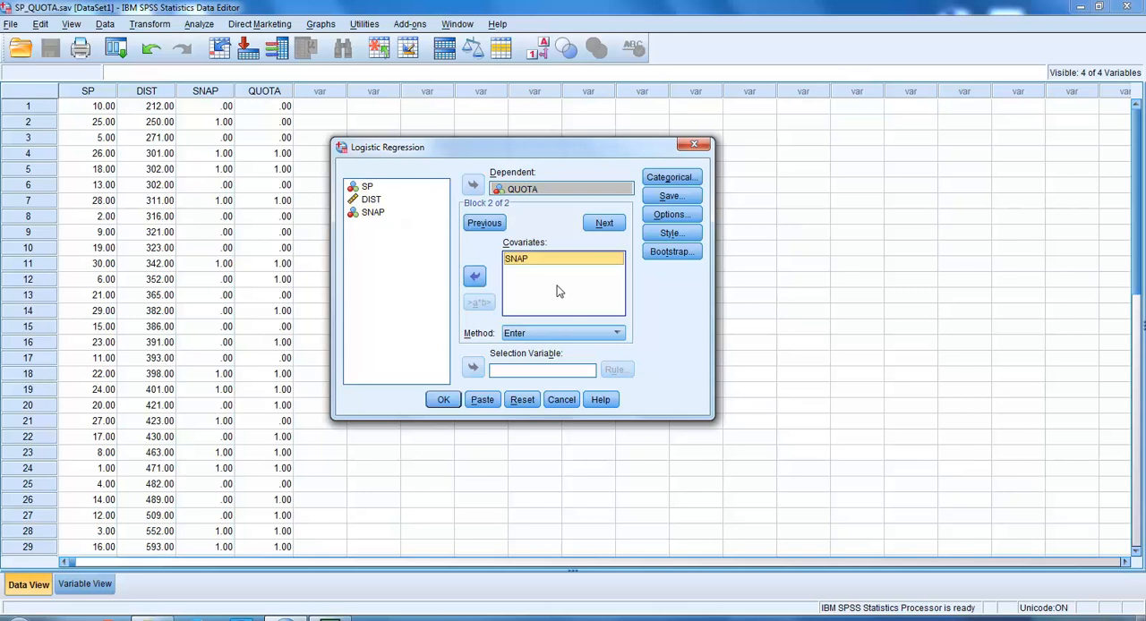
mouse_move(641, 292)
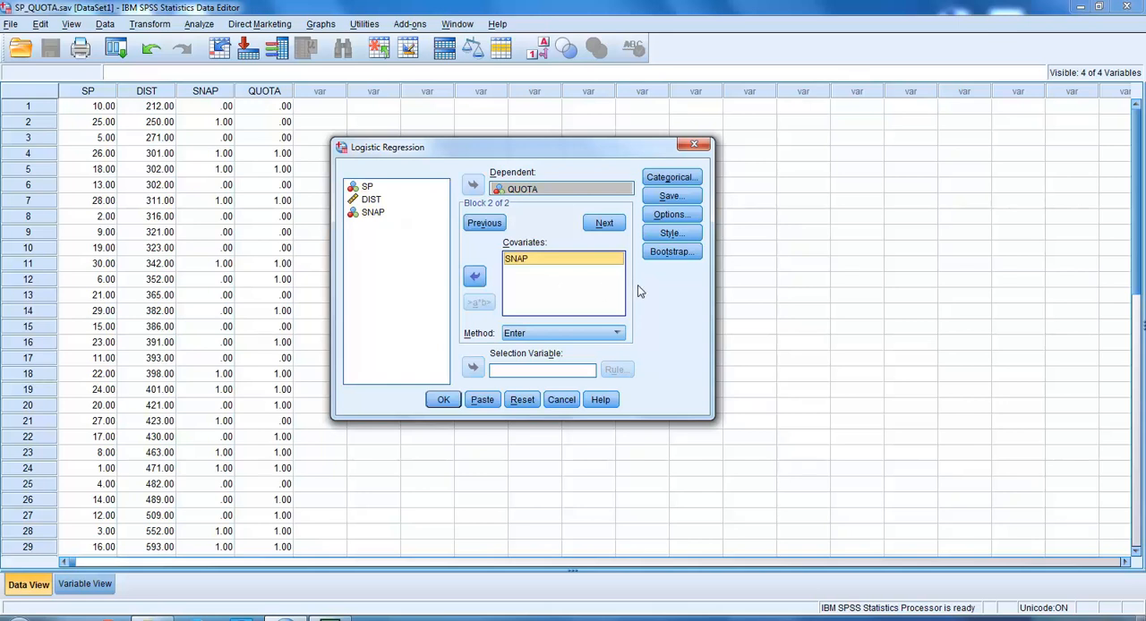
mouse_move(671, 176)
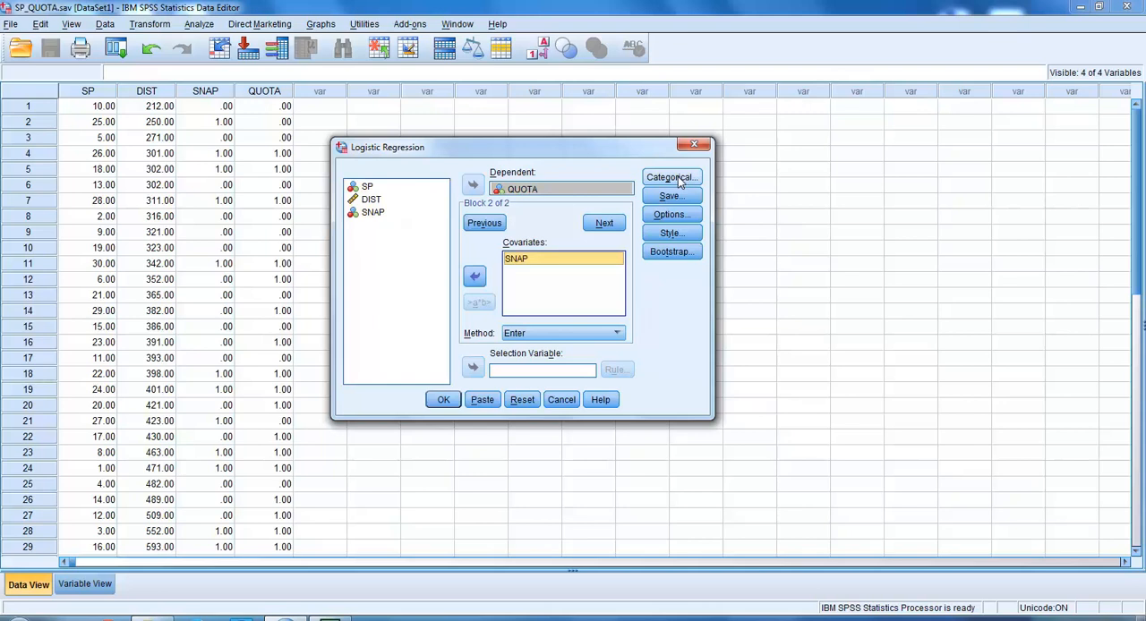
Step: Declare SNAP a categorical covariate with Indicator contrast, shown as SNAP(Cat)
click(670, 175)
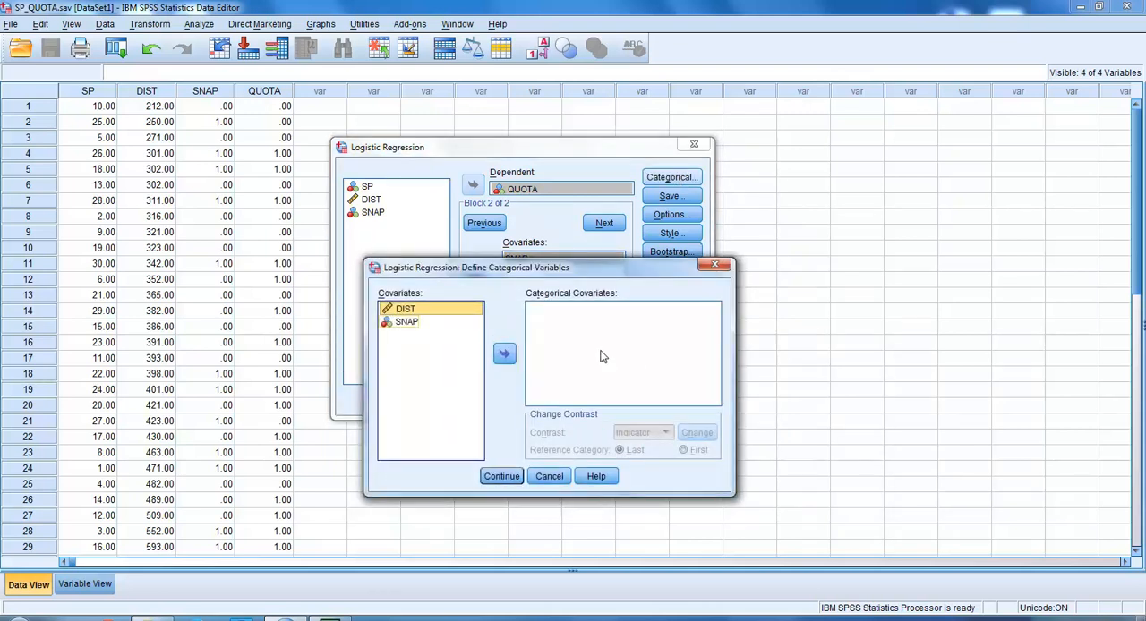
click(406, 322)
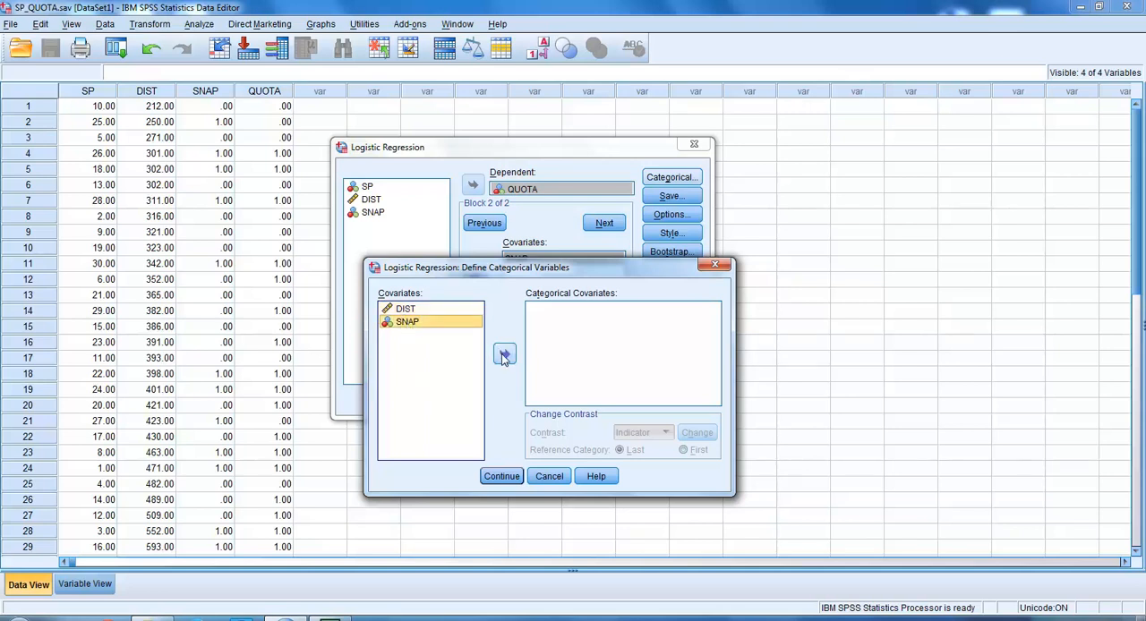
click(505, 354)
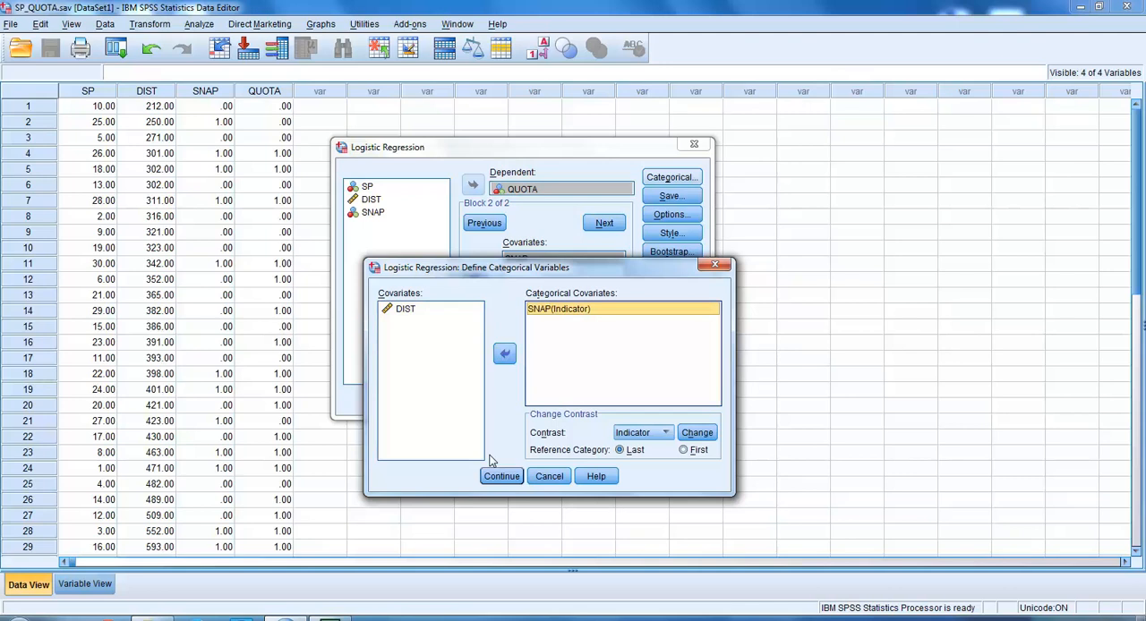
click(502, 477)
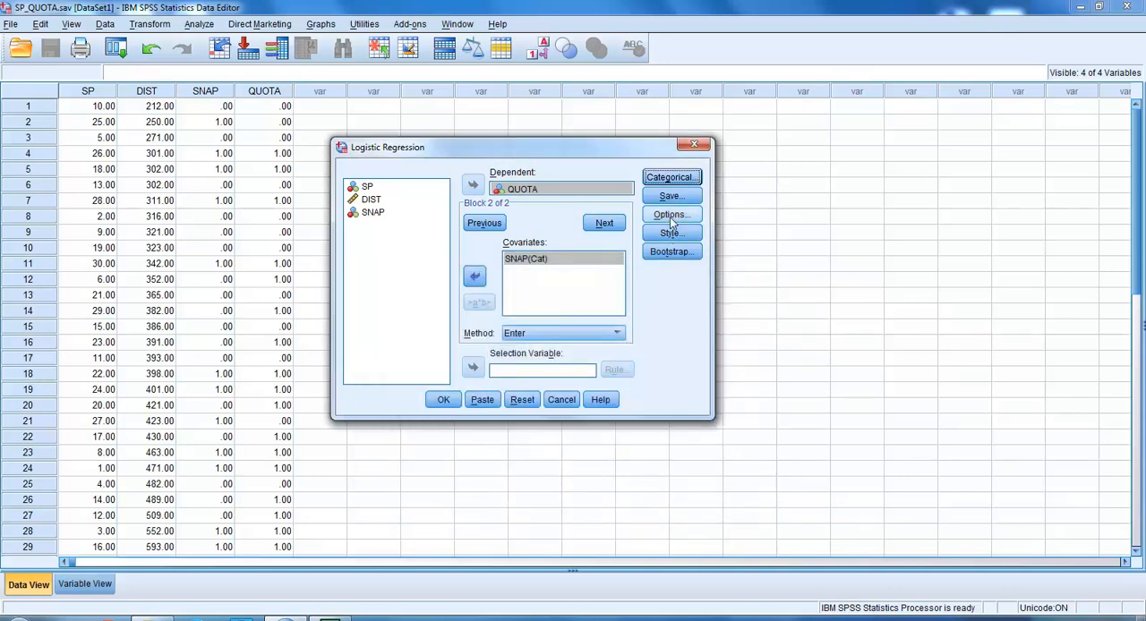
Step: Request the Hosmer-Lemeshow goodness-of-fit test and 95% confidence intervals for exp(B)
click(670, 214)
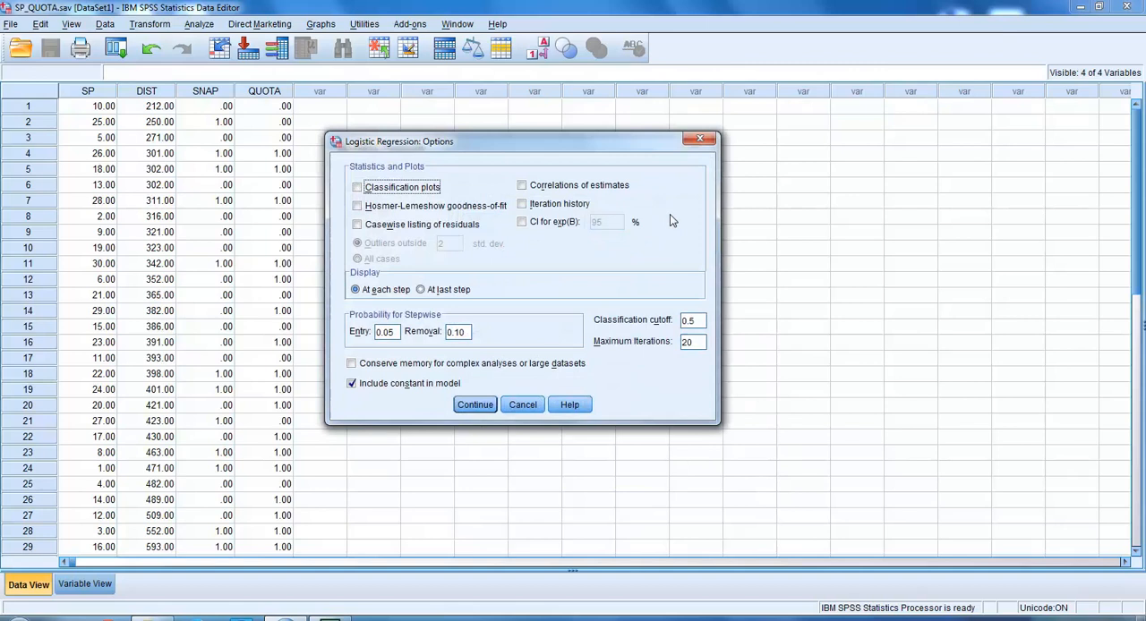
mouse_move(523, 204)
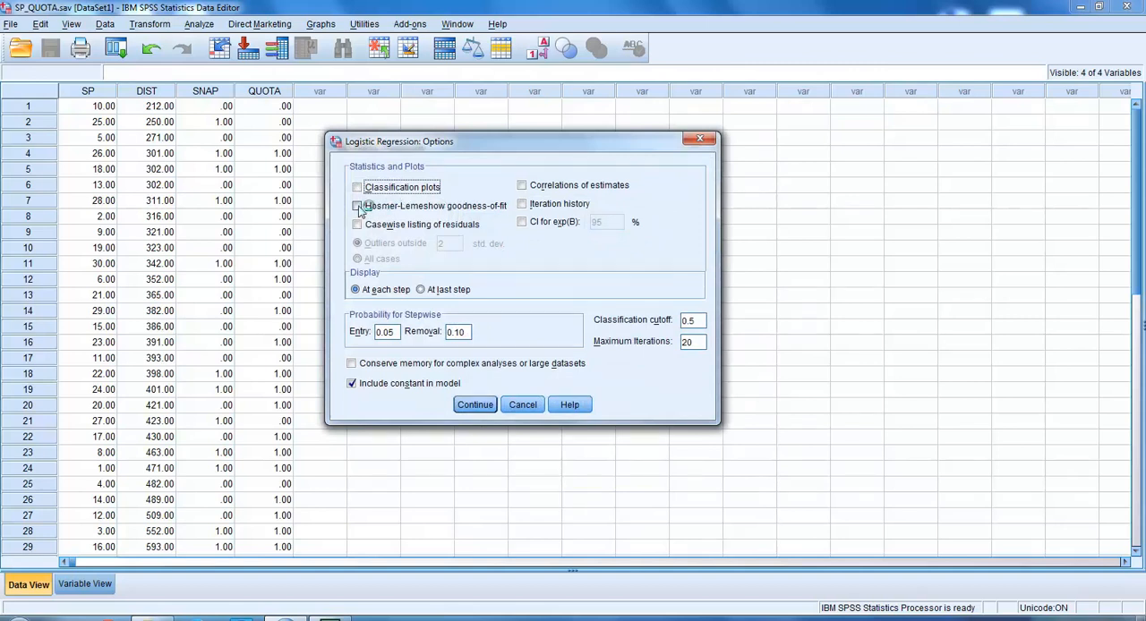
click(358, 204)
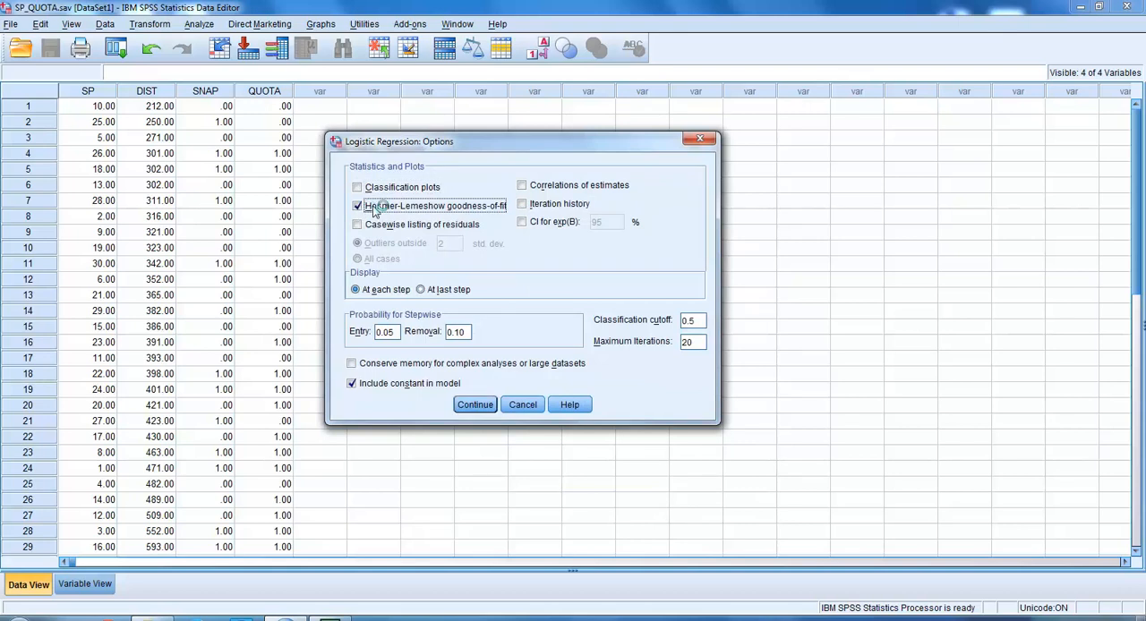
mouse_move(551, 264)
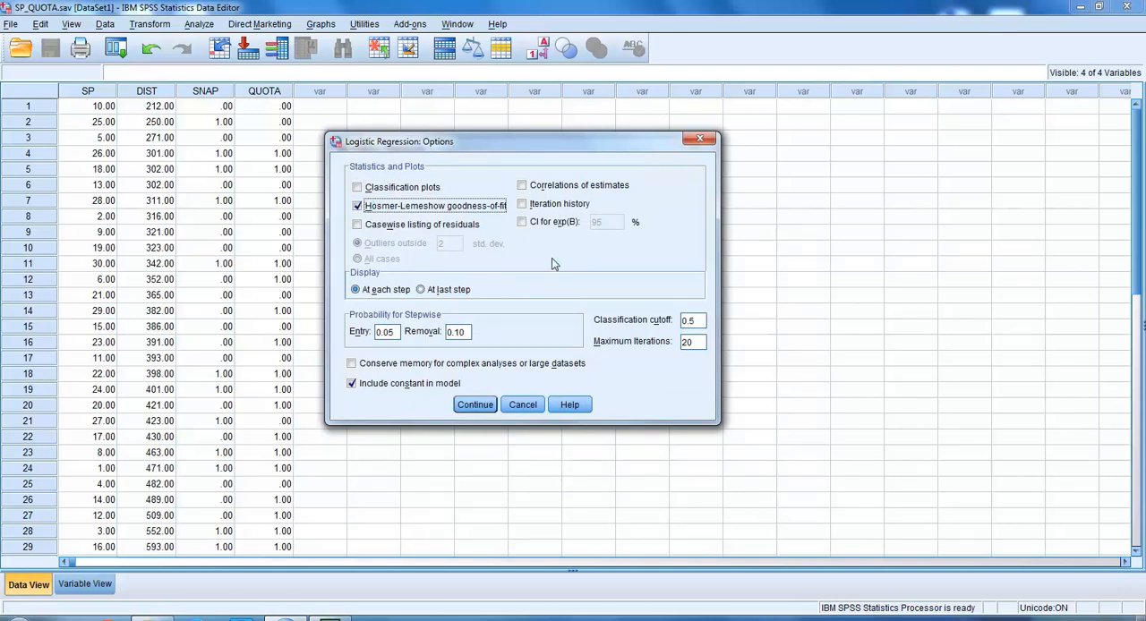
click(523, 222)
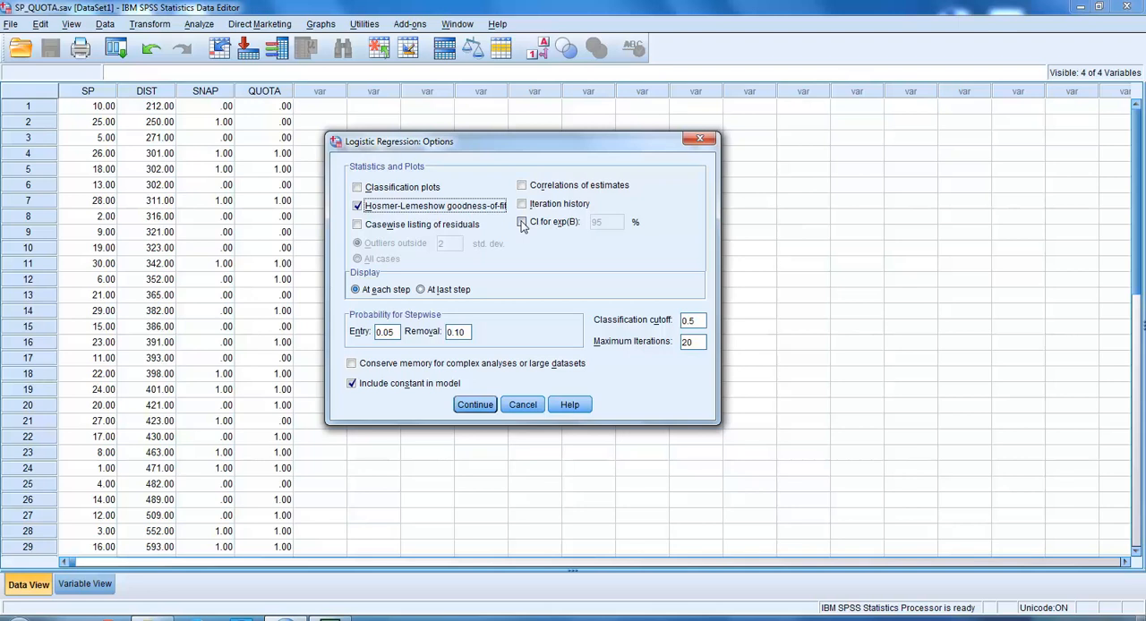
click(523, 222)
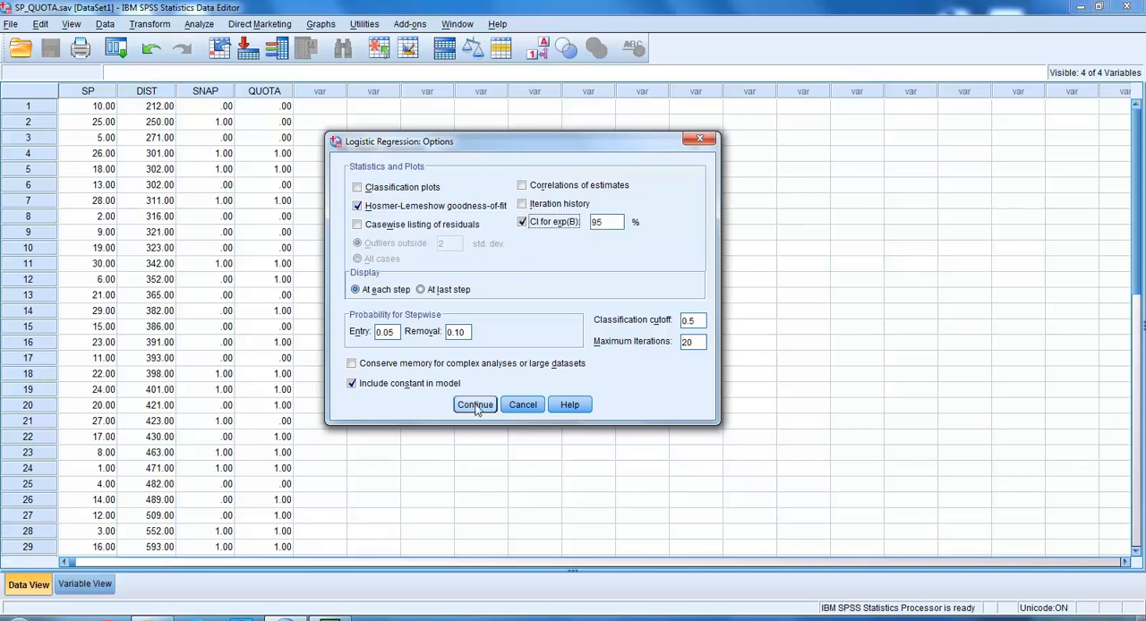
click(474, 405)
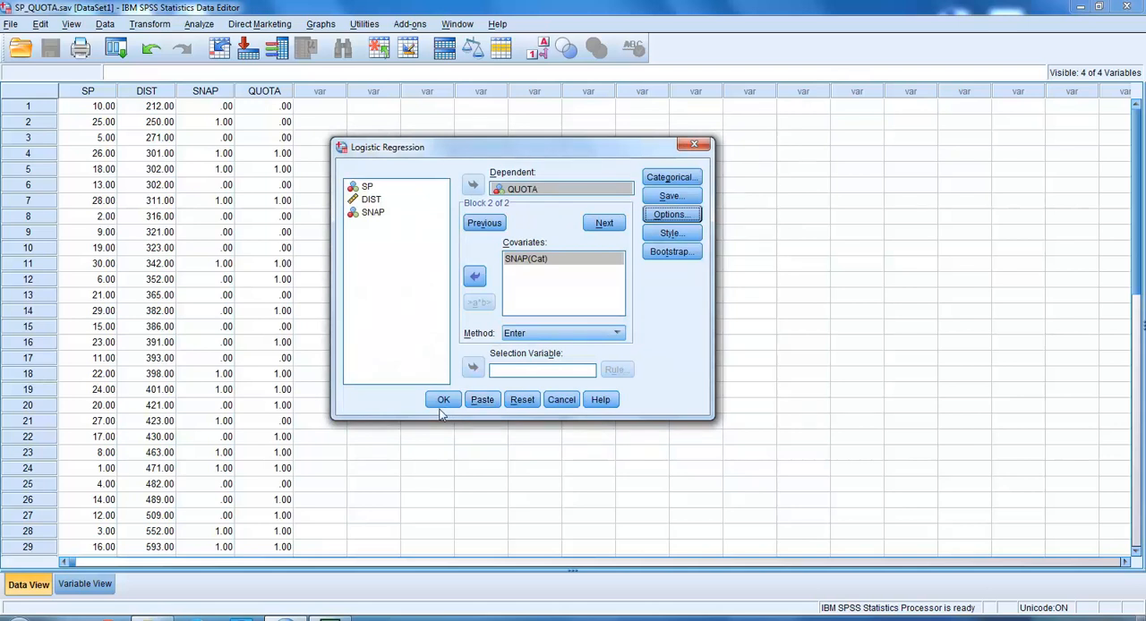
Step: Run the logistic regression so its output appears in the Viewer
click(442, 399)
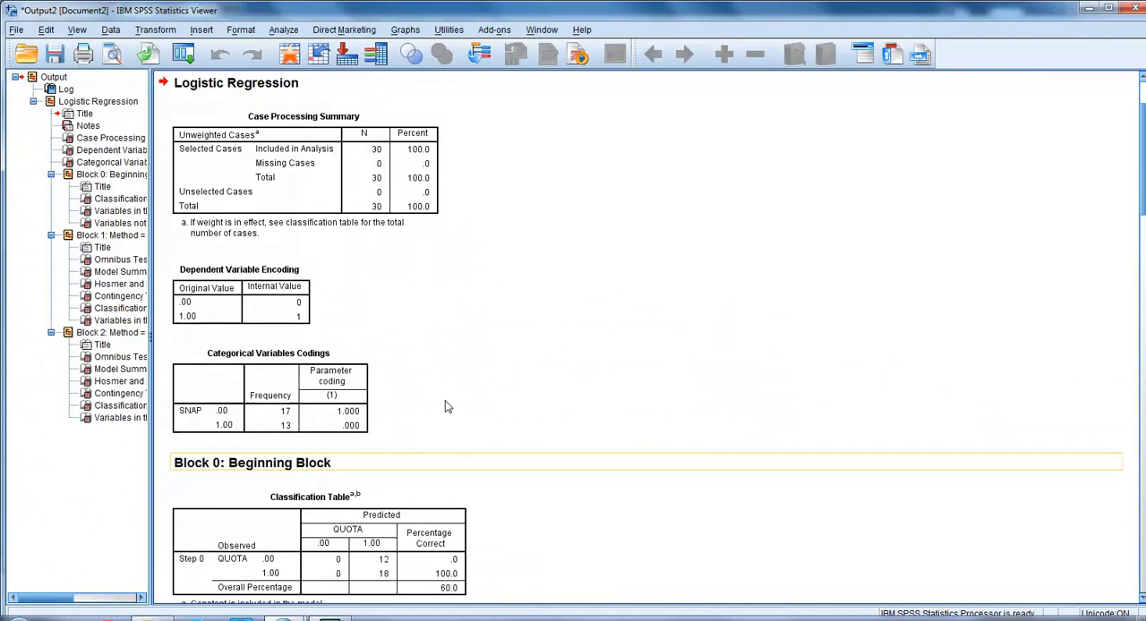
mouse_move(963, 465)
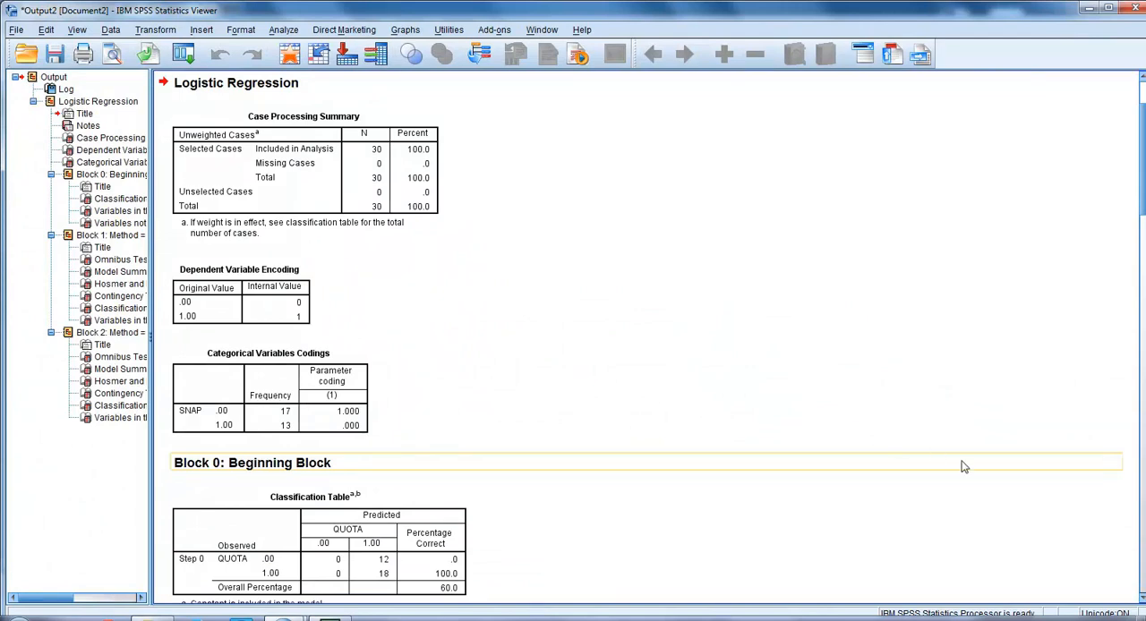
mouse_move(963, 466)
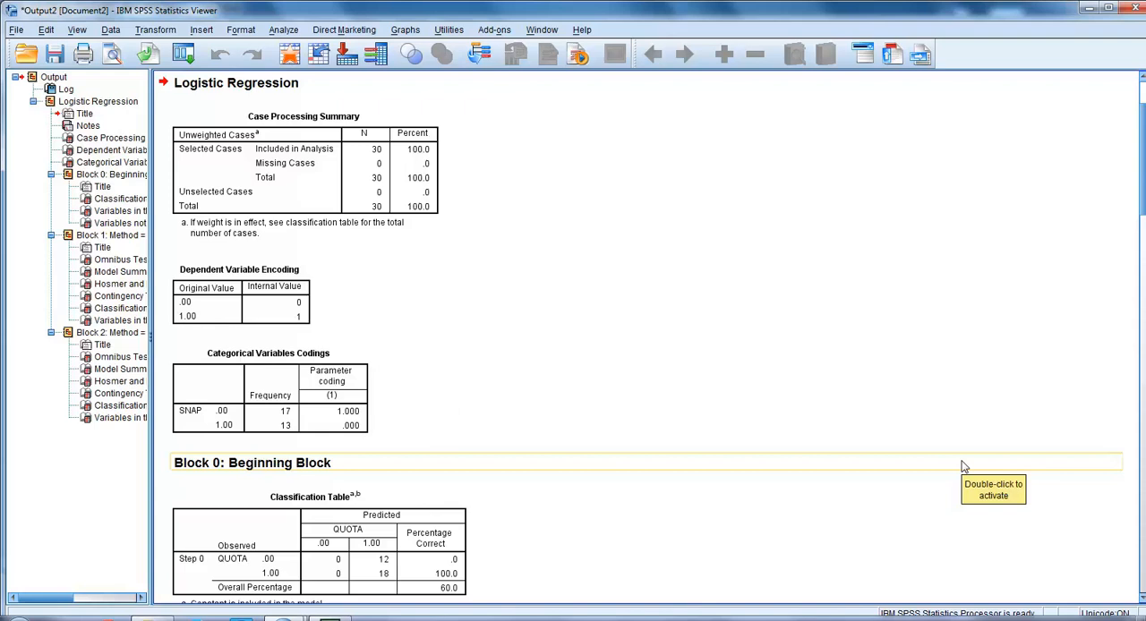
mouse_move(502, 179)
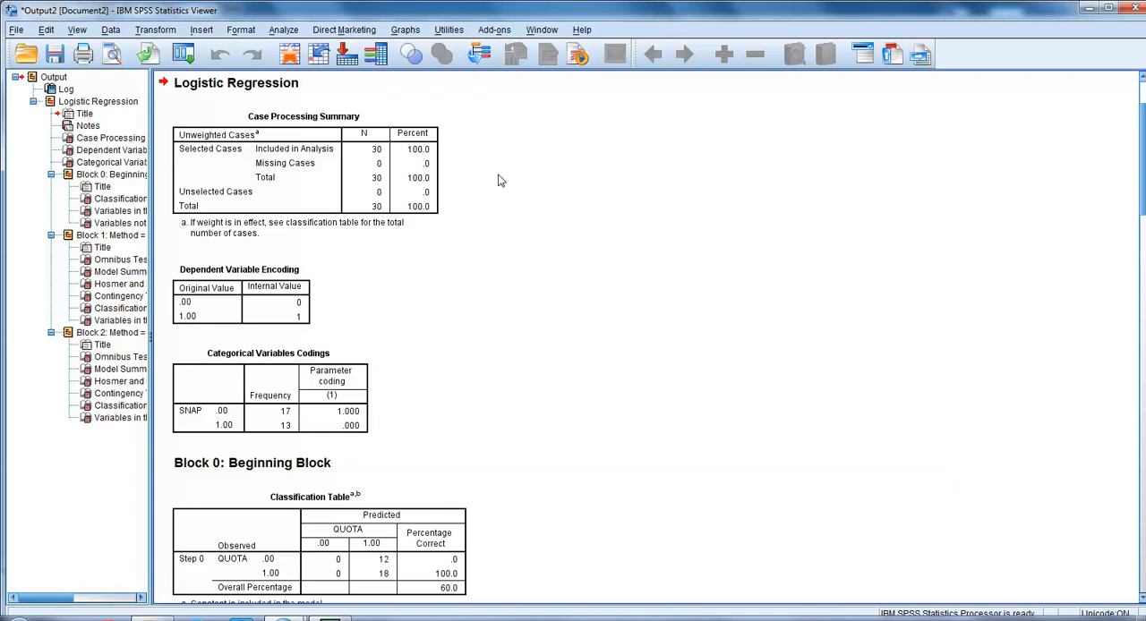
mouse_move(502, 187)
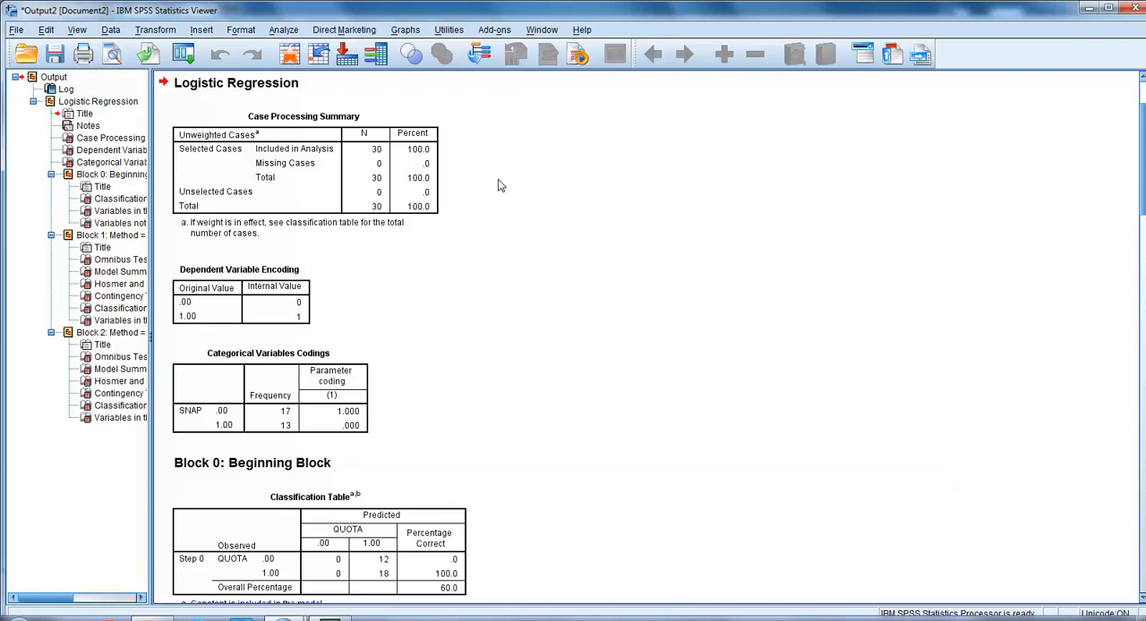
mouse_move(462, 172)
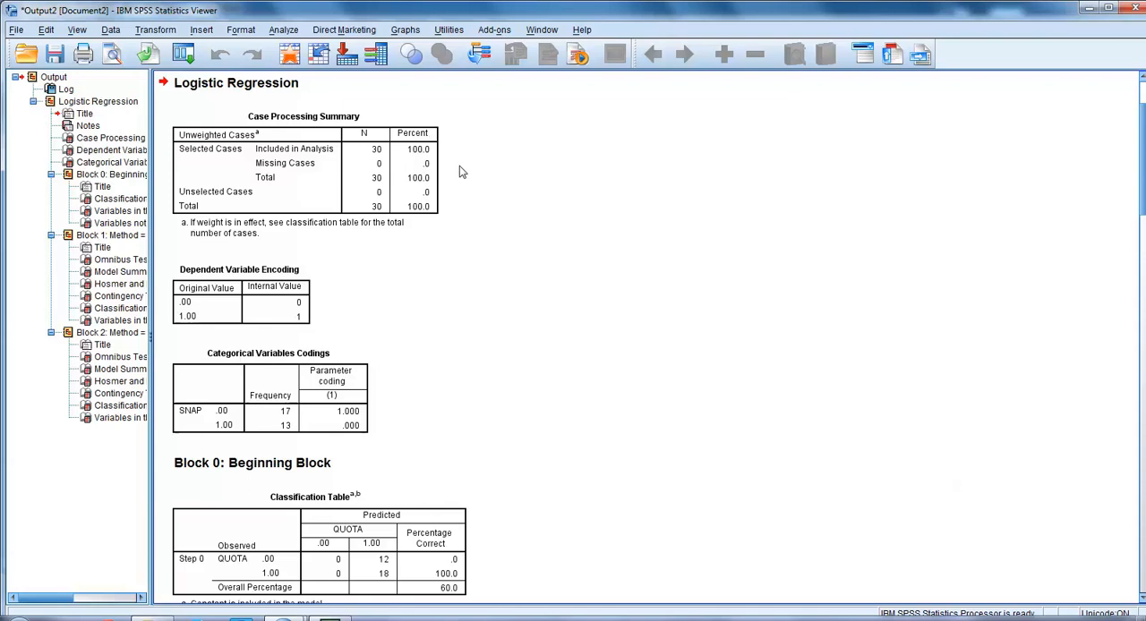
mouse_move(466, 297)
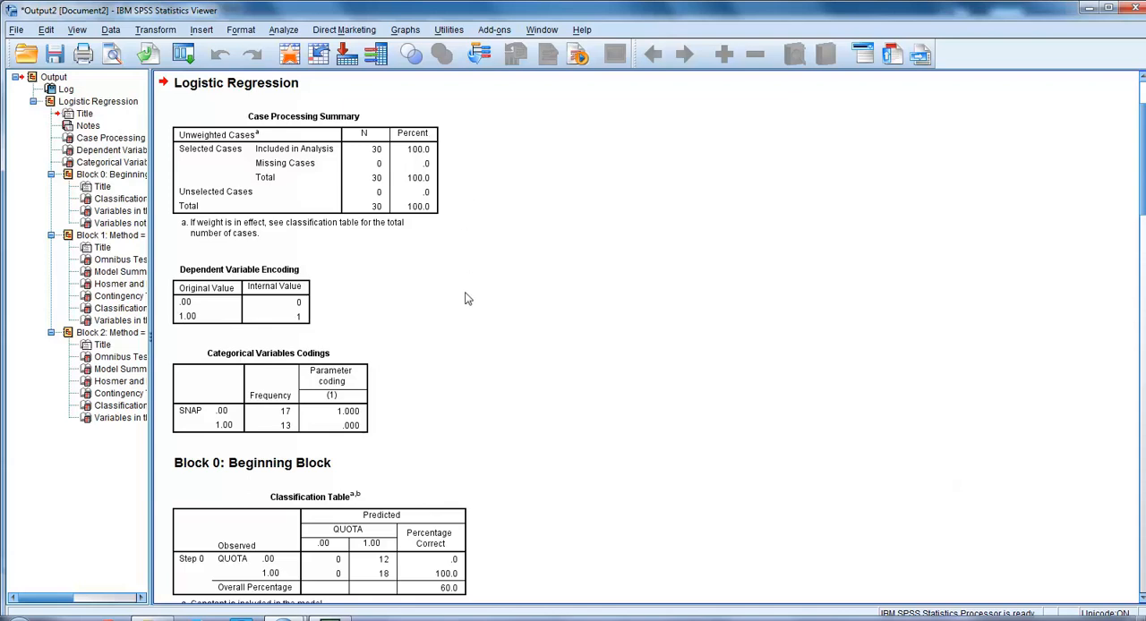
mouse_move(711, 457)
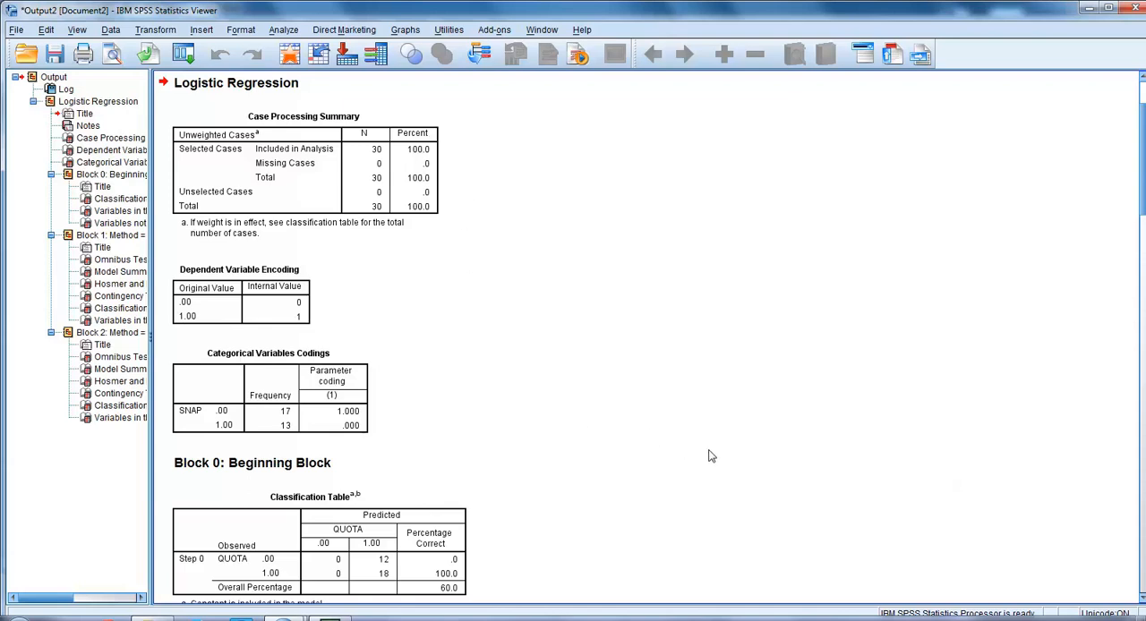
mouse_move(405, 410)
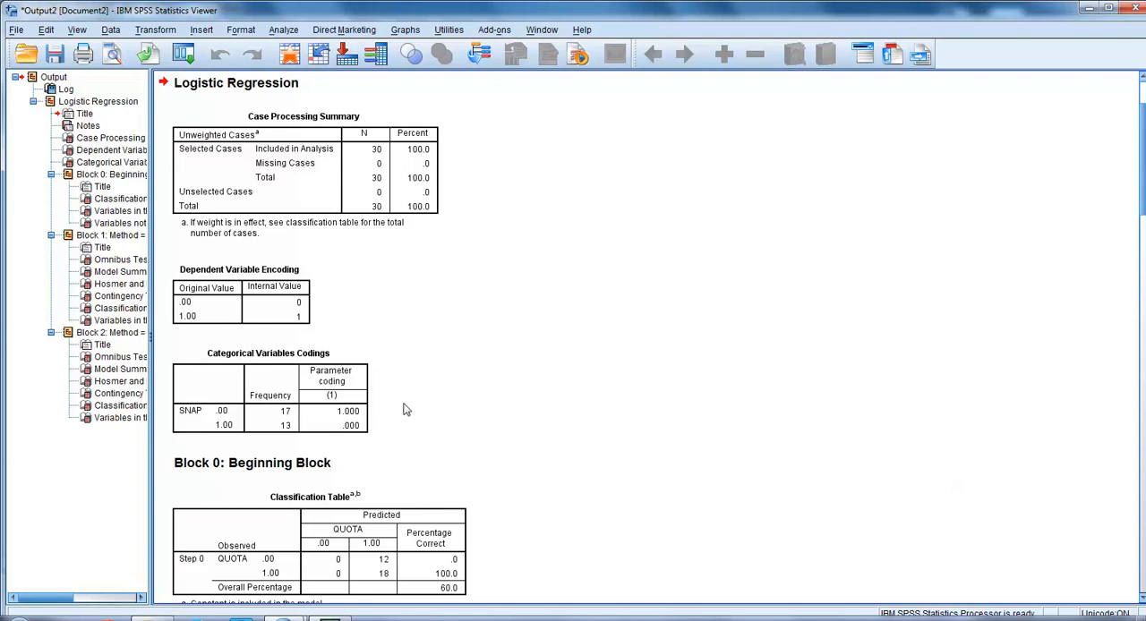
mouse_move(1124, 586)
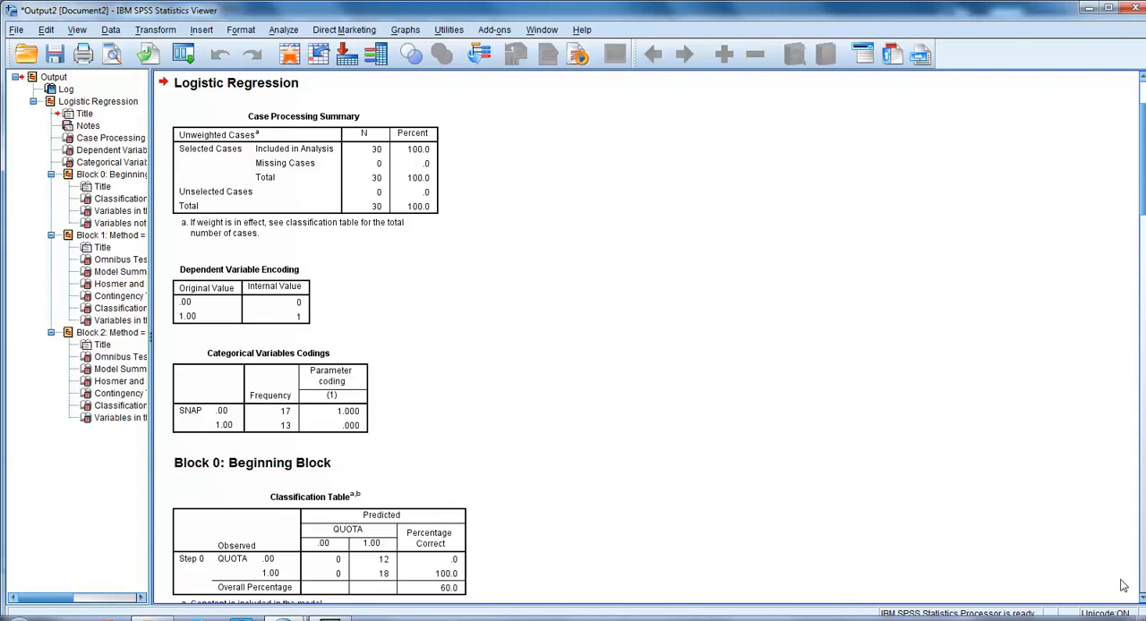
Step: Review the Block 0 Classification Table in the Viewer output
scroll(up, 3)
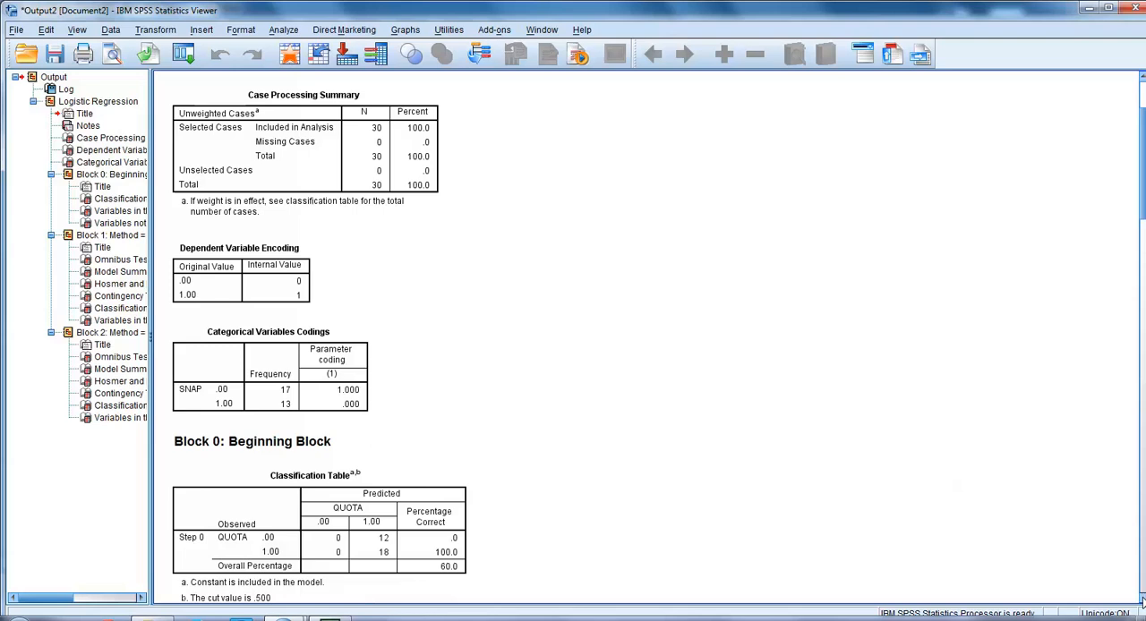
scroll(down, 3)
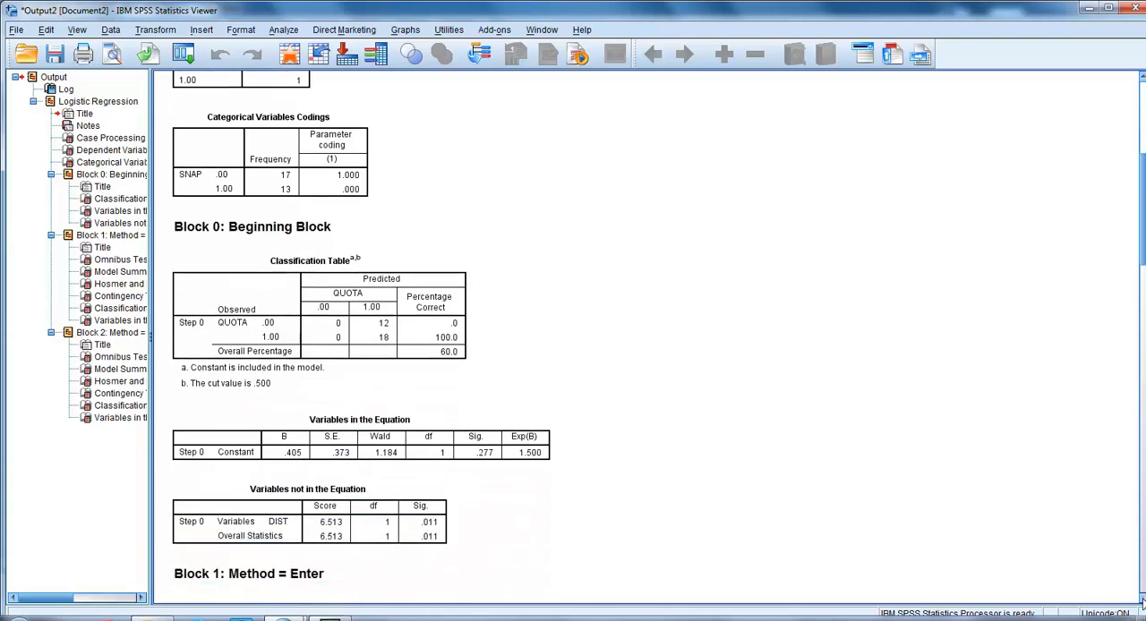
scroll(down, 3)
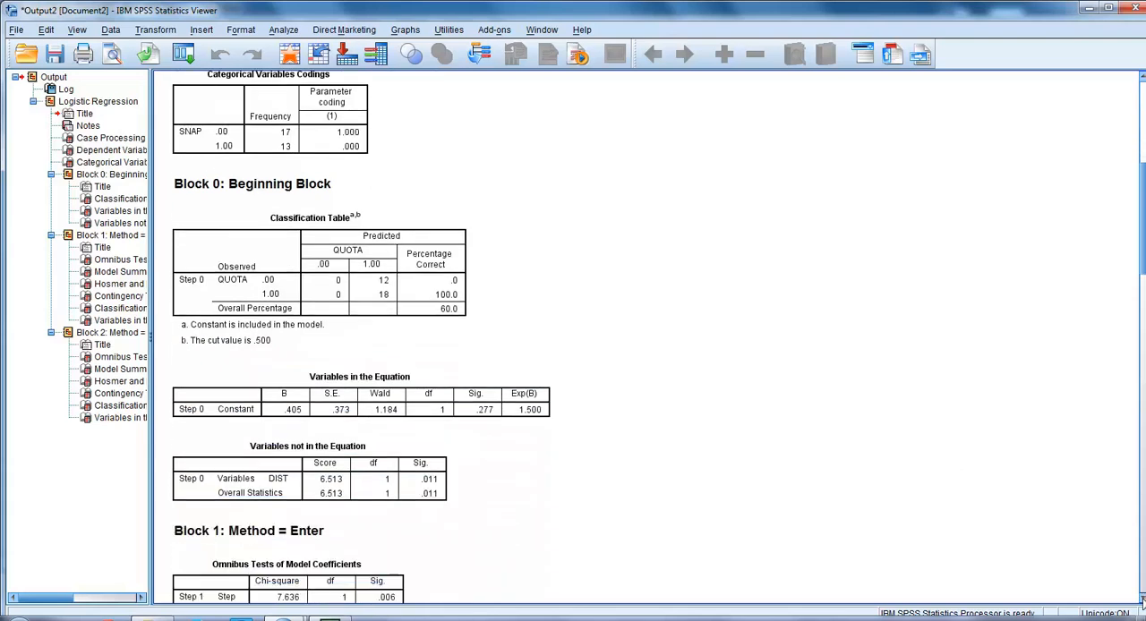
mouse_move(756, 339)
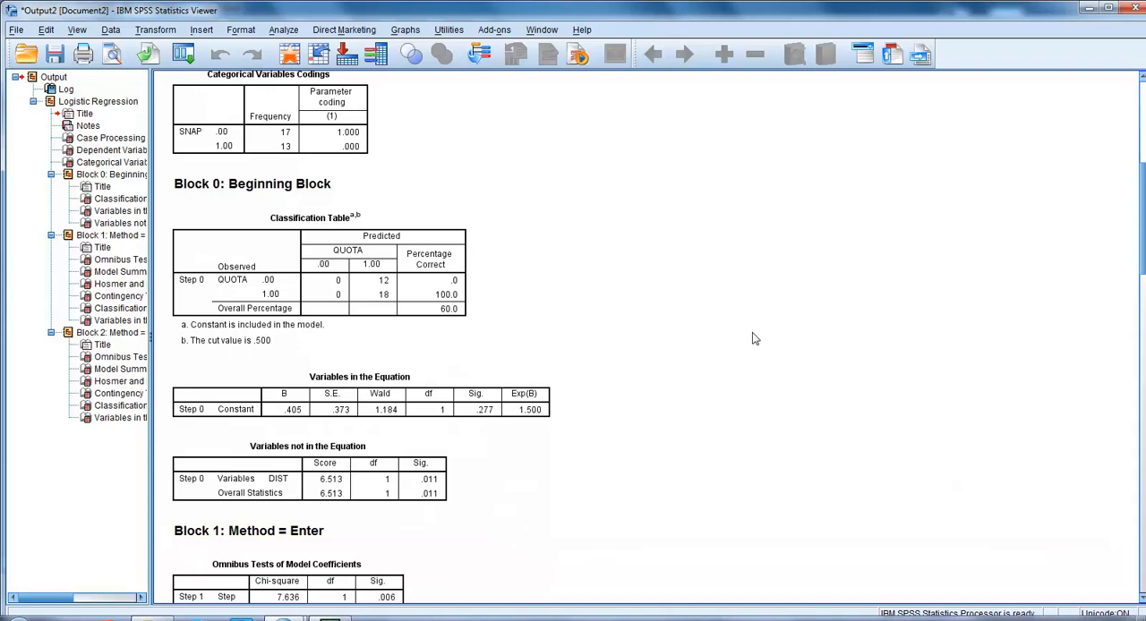
mouse_move(733, 328)
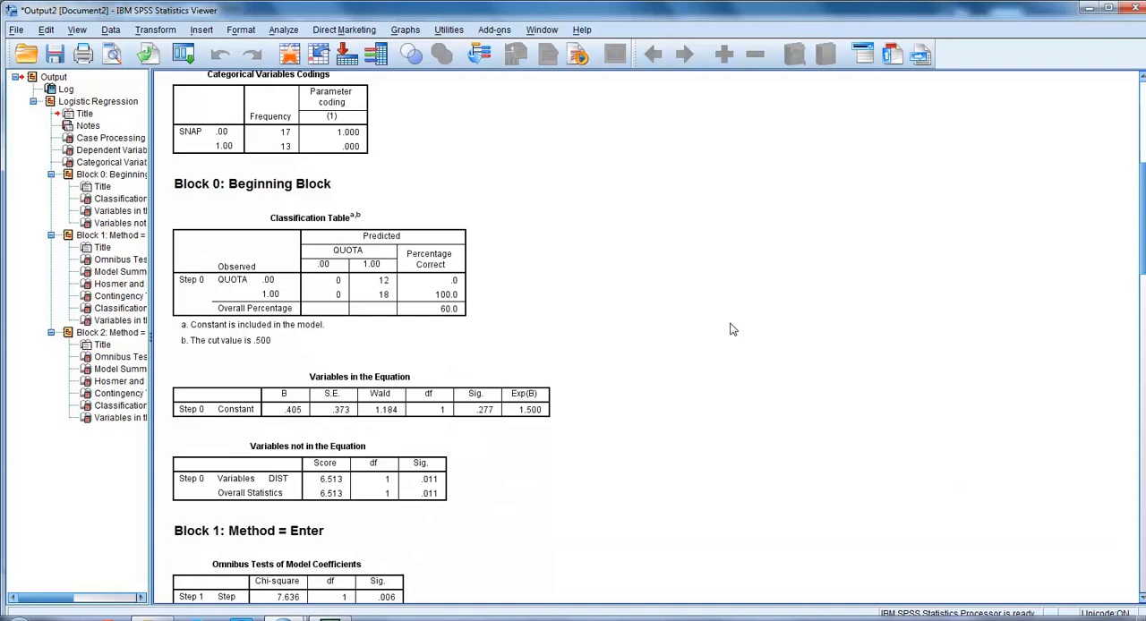
mouse_move(631, 367)
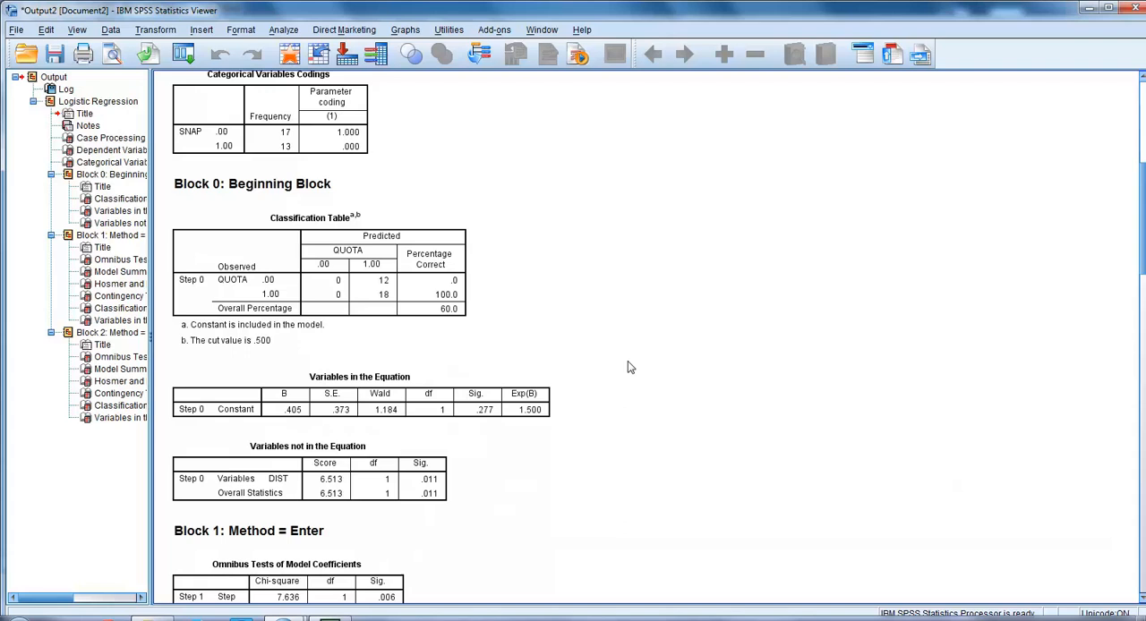
mouse_move(541, 430)
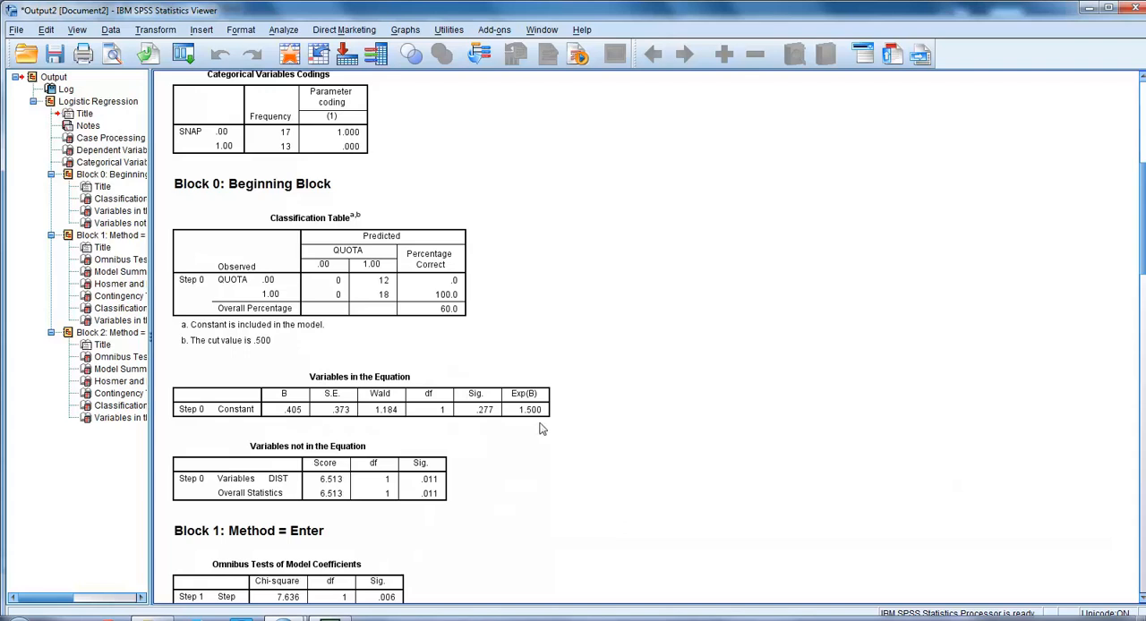
mouse_move(570, 430)
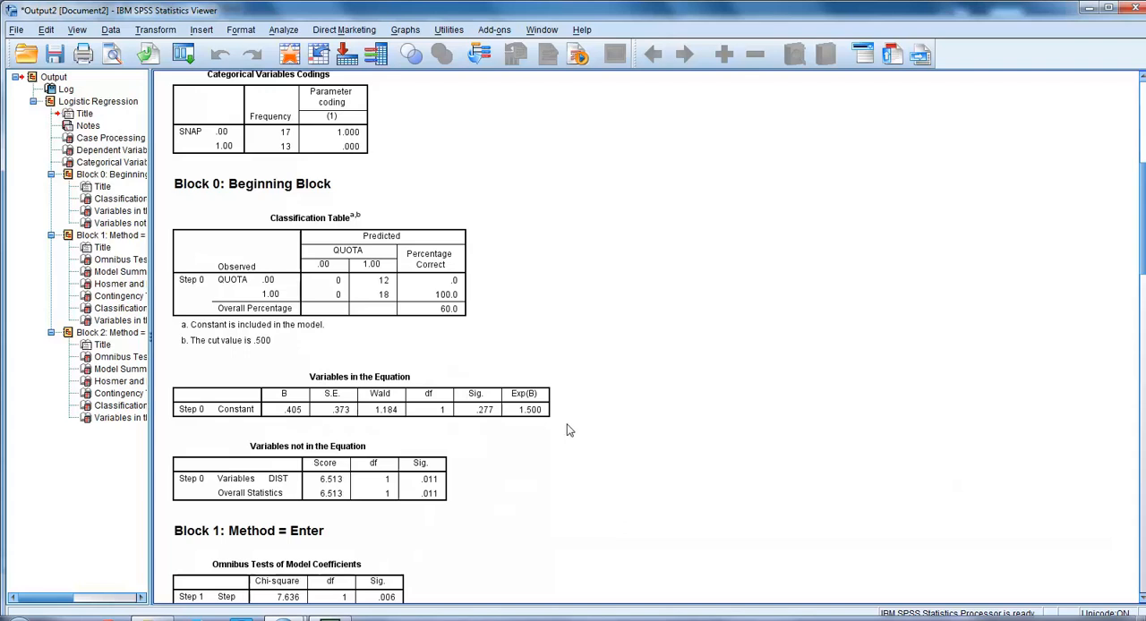
mouse_move(516, 436)
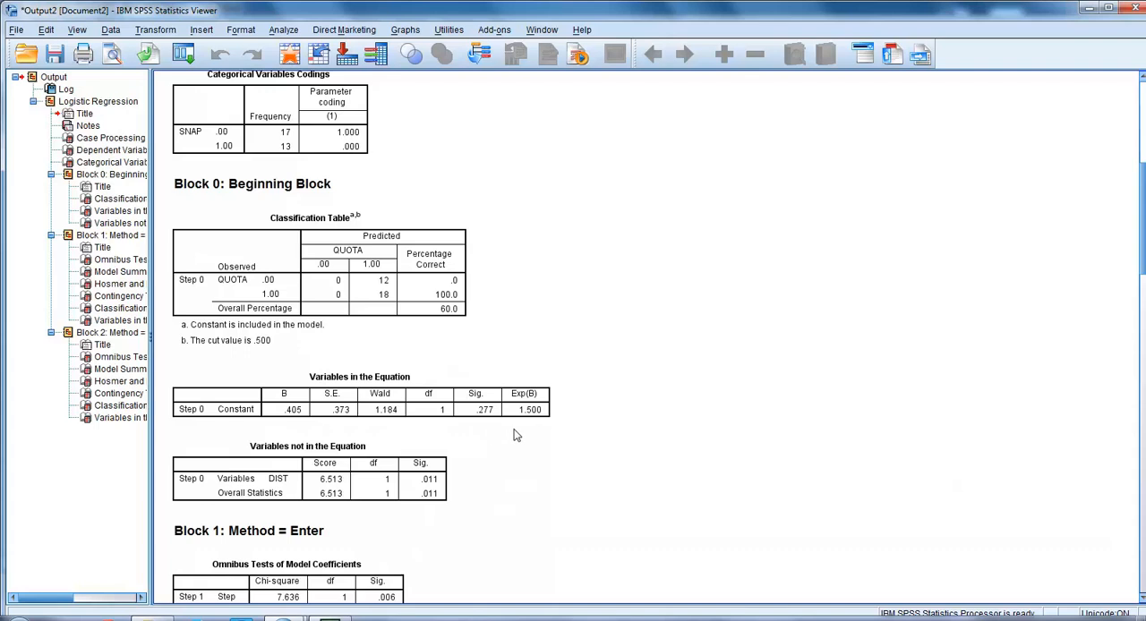
mouse_move(600, 435)
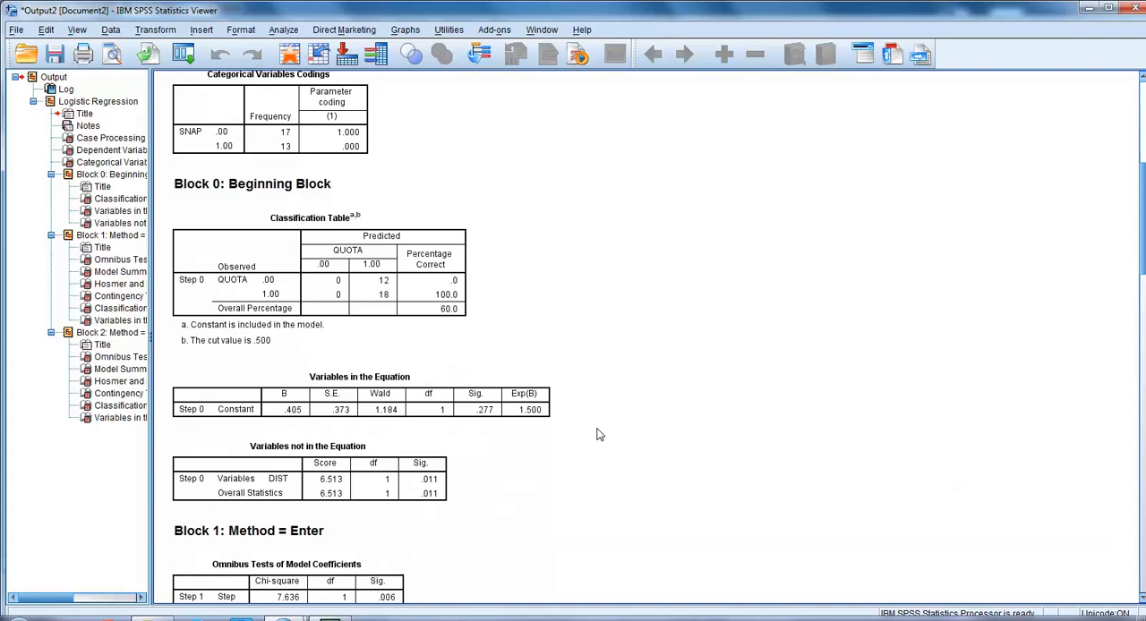
mouse_move(541, 458)
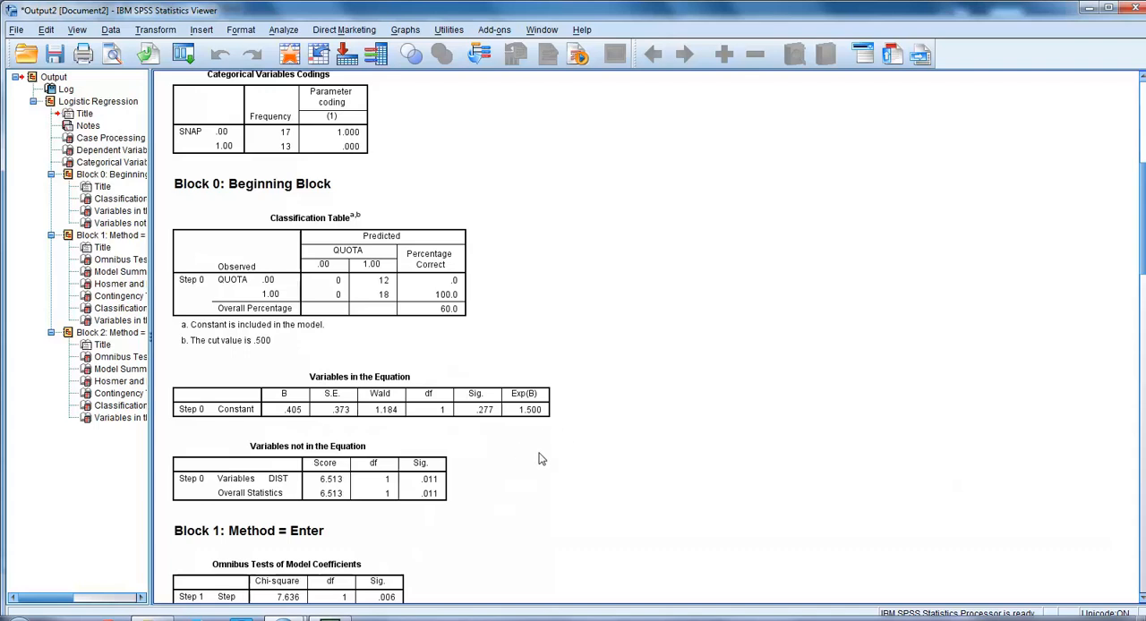
mouse_move(555, 491)
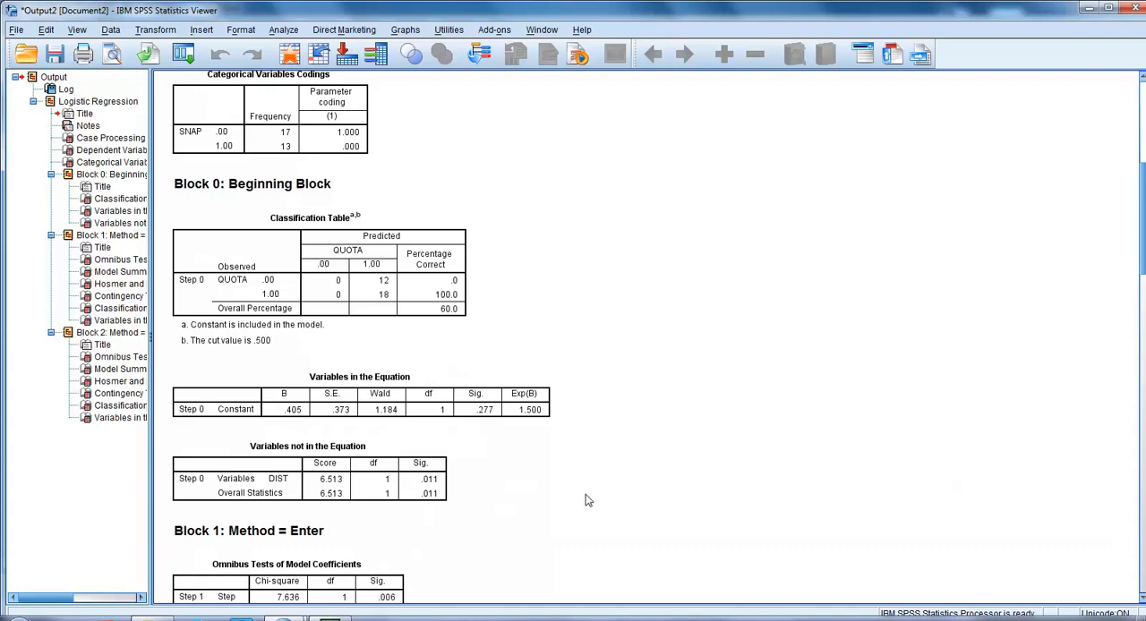
mouse_move(1092, 564)
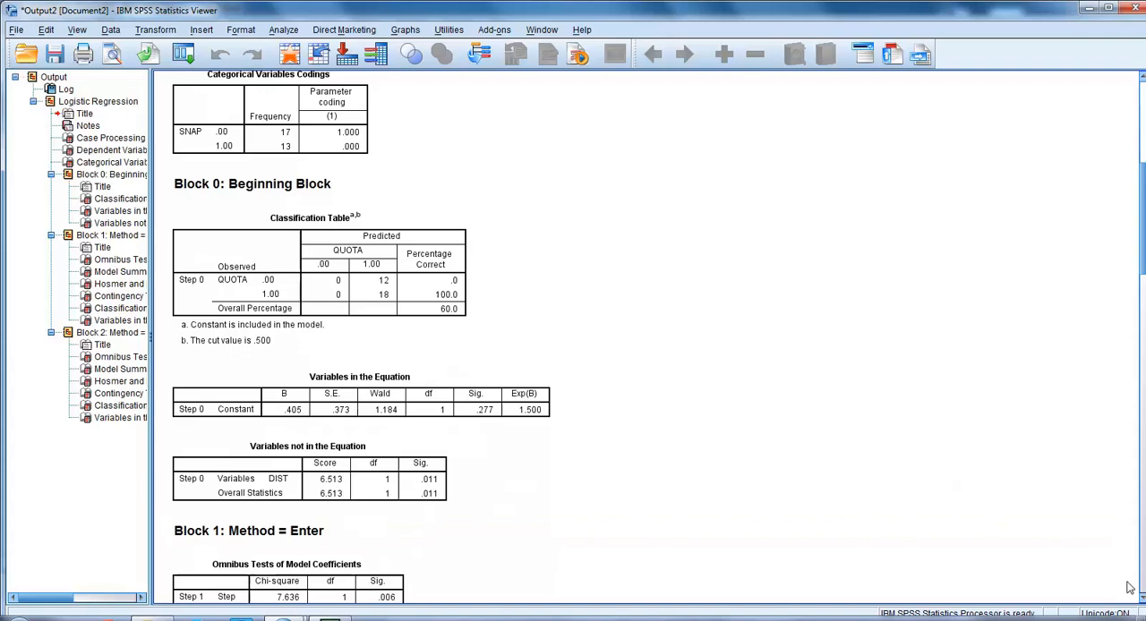
mouse_move(591, 326)
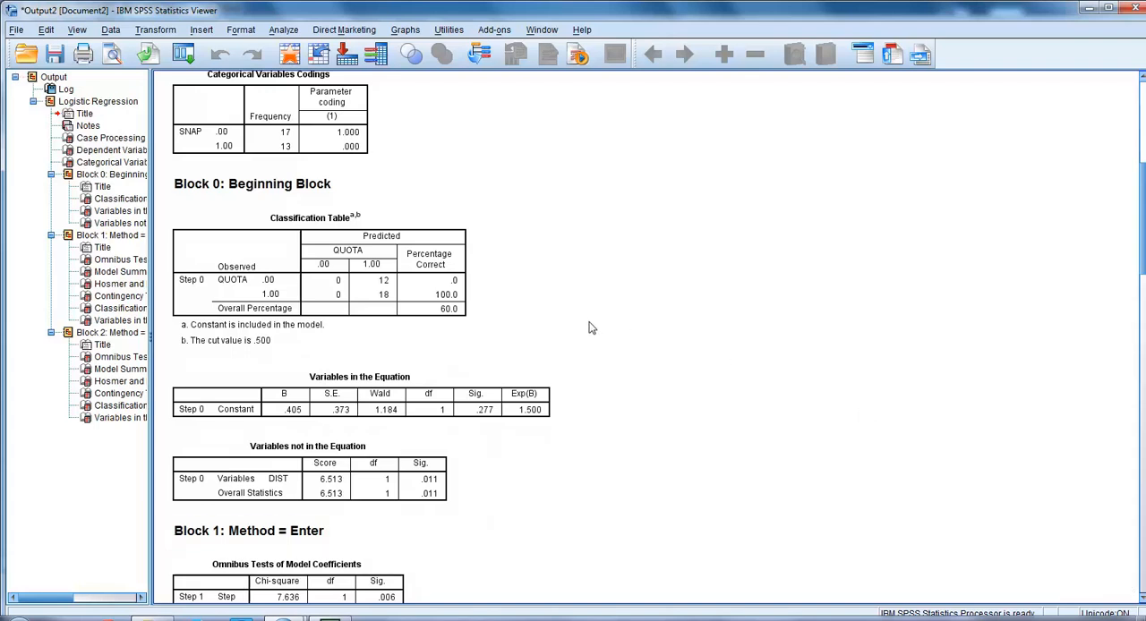
click(314, 269)
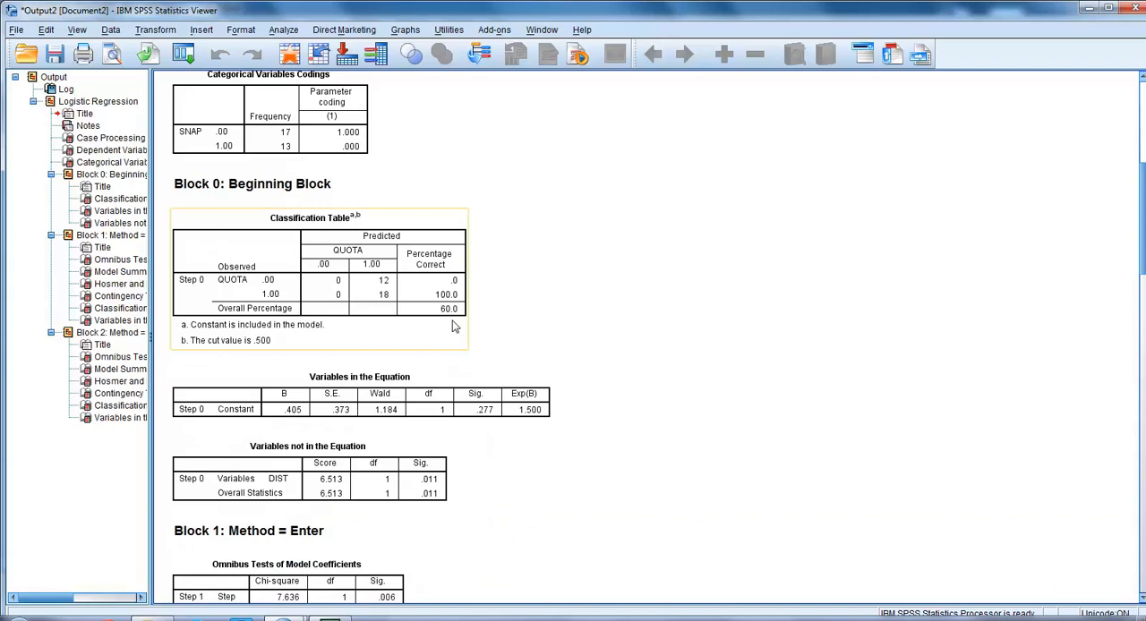
mouse_move(448, 326)
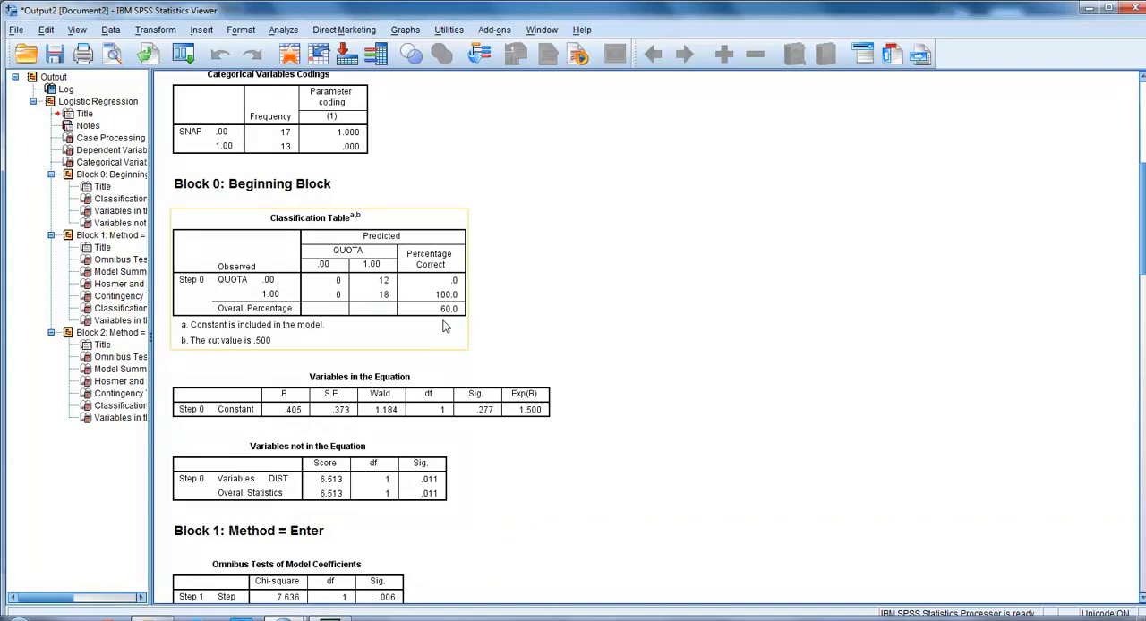
mouse_move(459, 322)
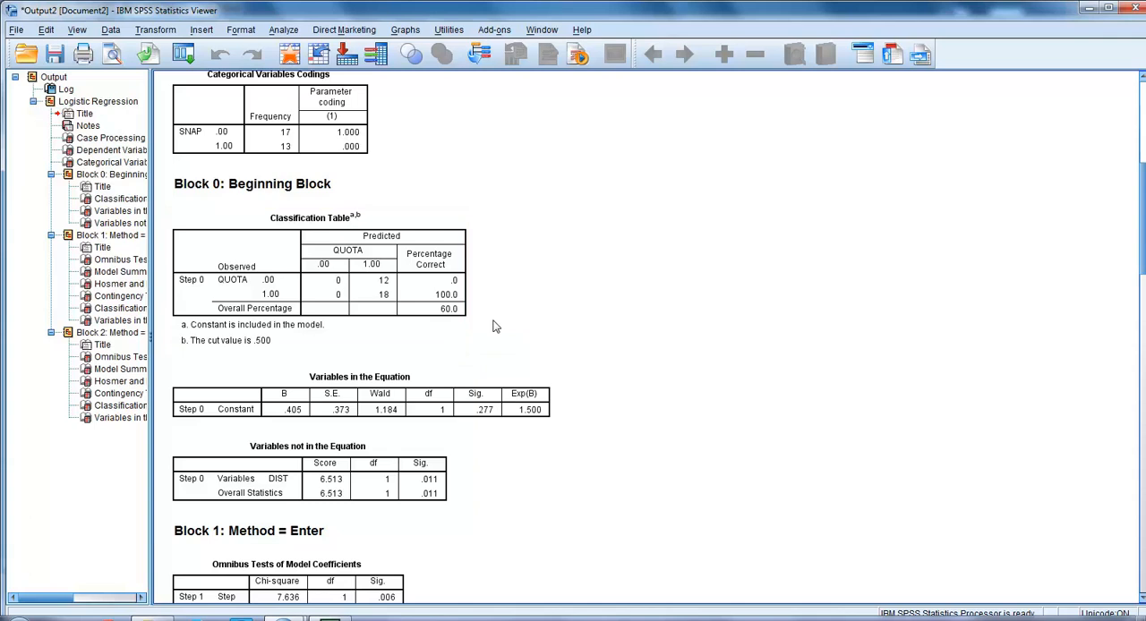
Step: Move down to Block 1's omnibus tests, model summary and Hosmer-Lemeshow test
click(248, 530)
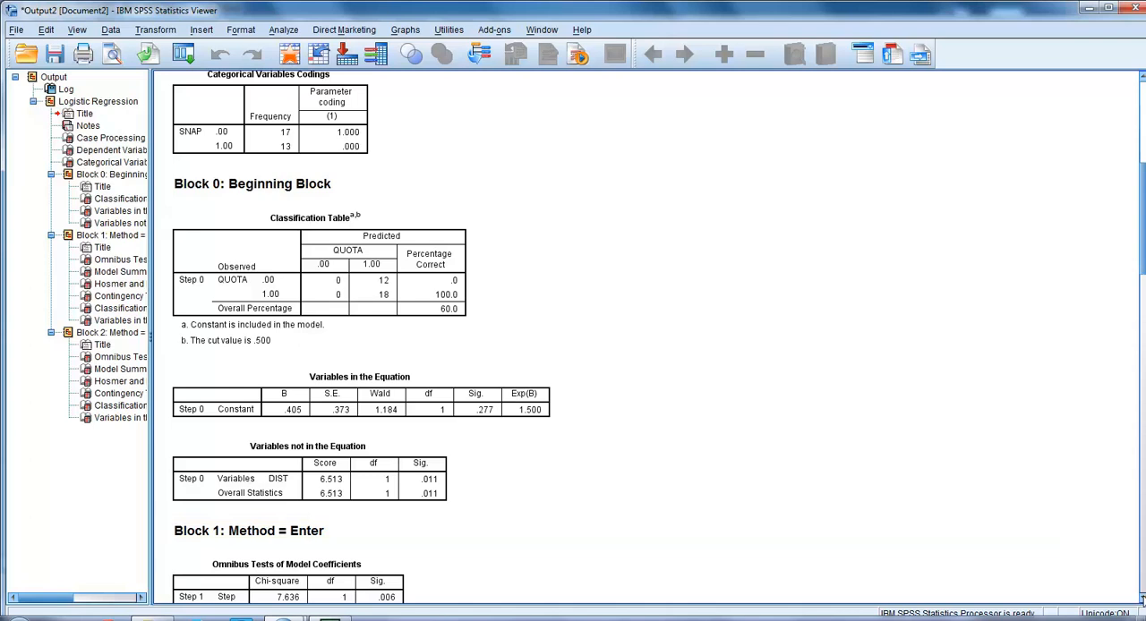
scroll(down, 3)
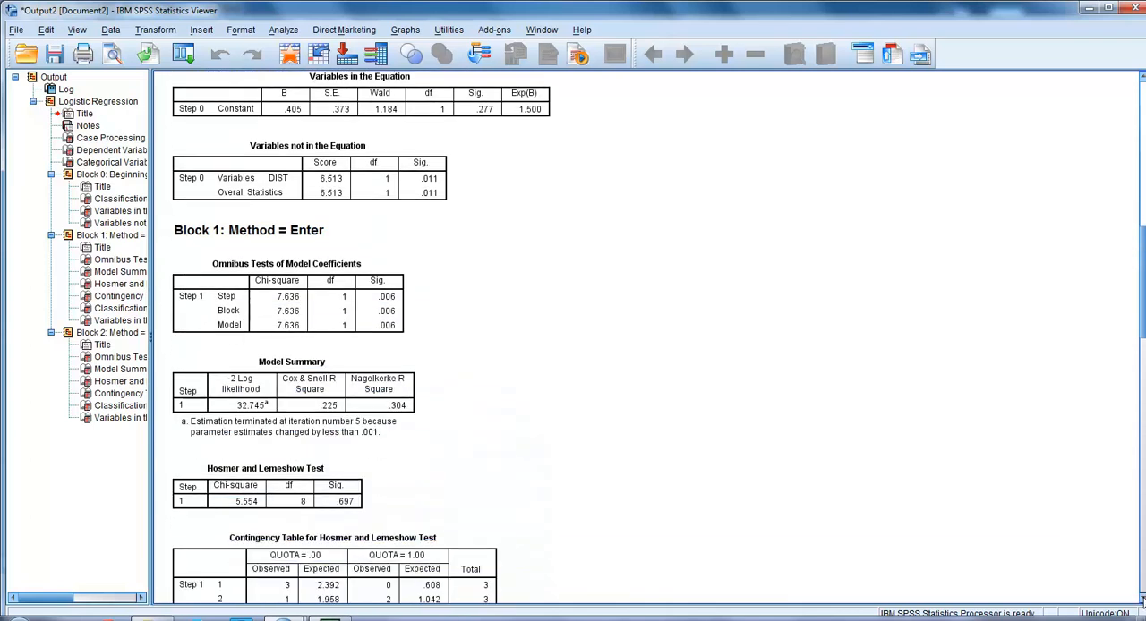
Step: Scroll through Block 1's classification table (70.0% correct) and DIST coefficients to the start of Block 2
scroll(down, 3)
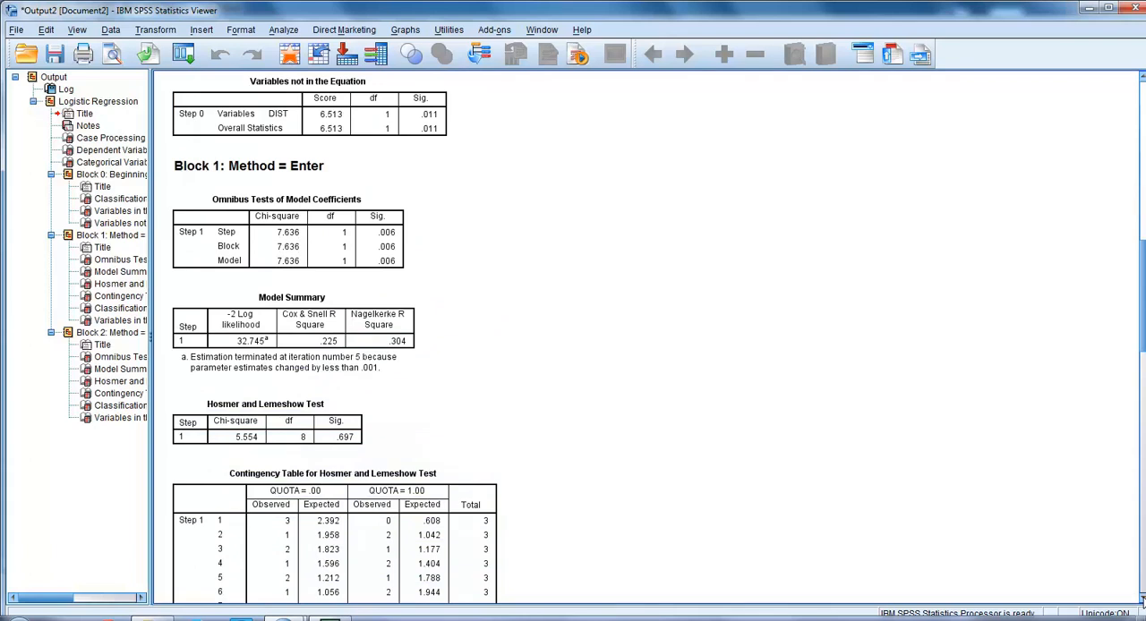
scroll(down, 3)
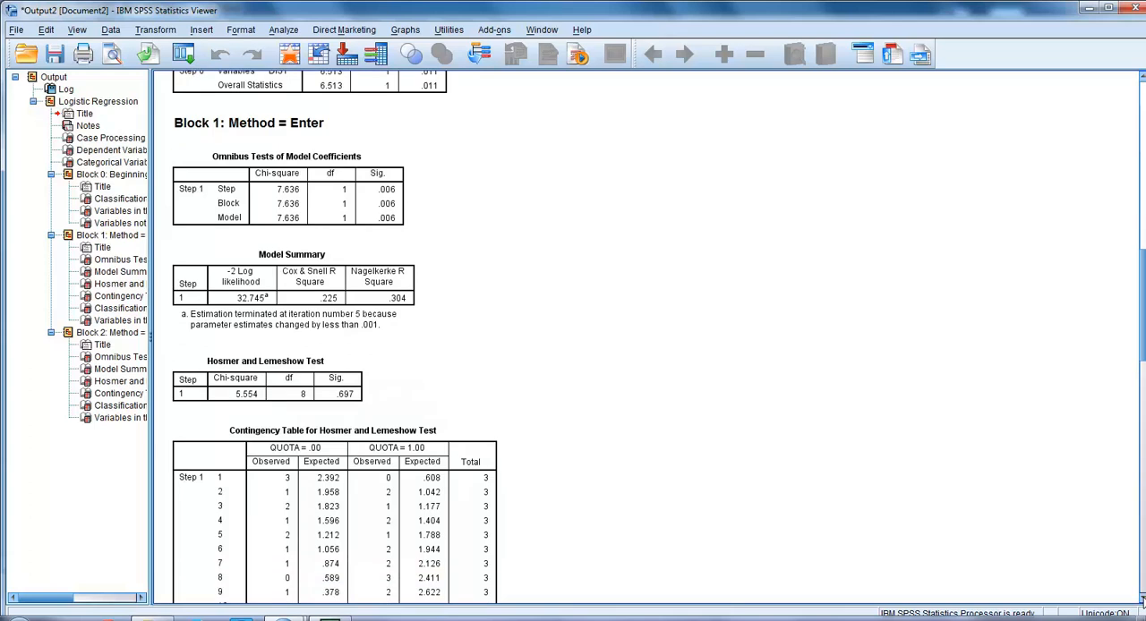
scroll(down, 3)
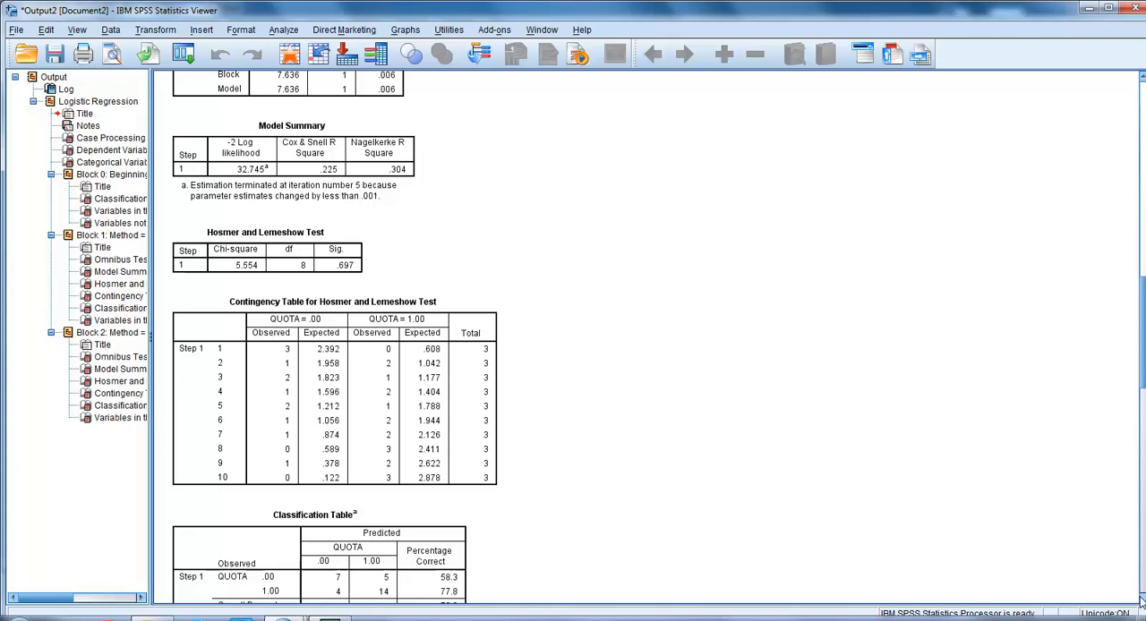
scroll(down, 3)
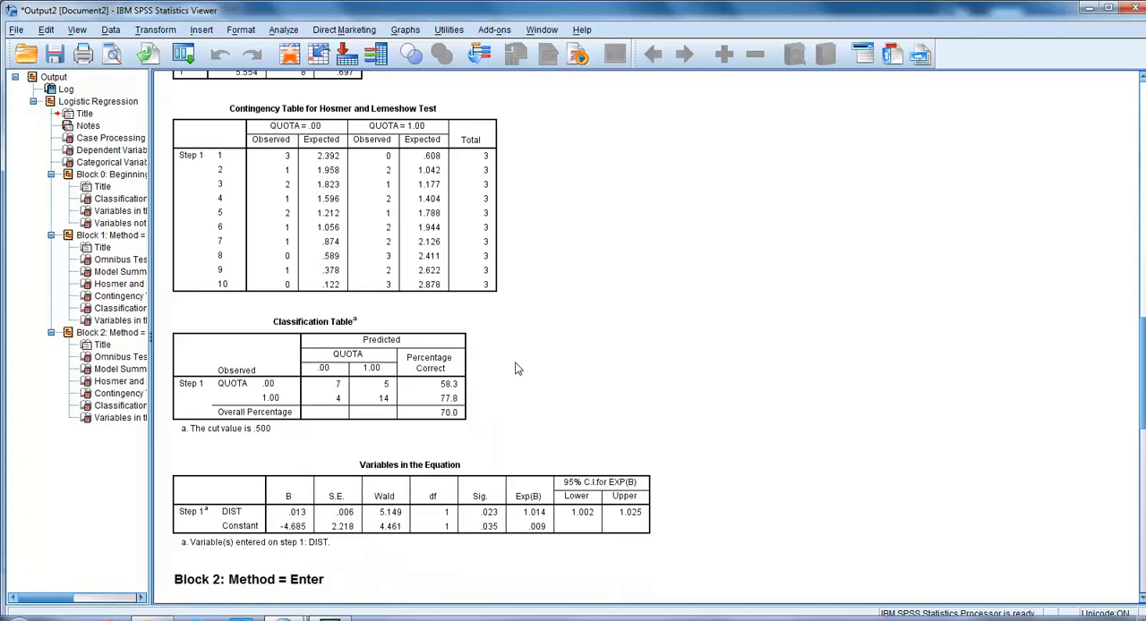
mouse_move(509, 412)
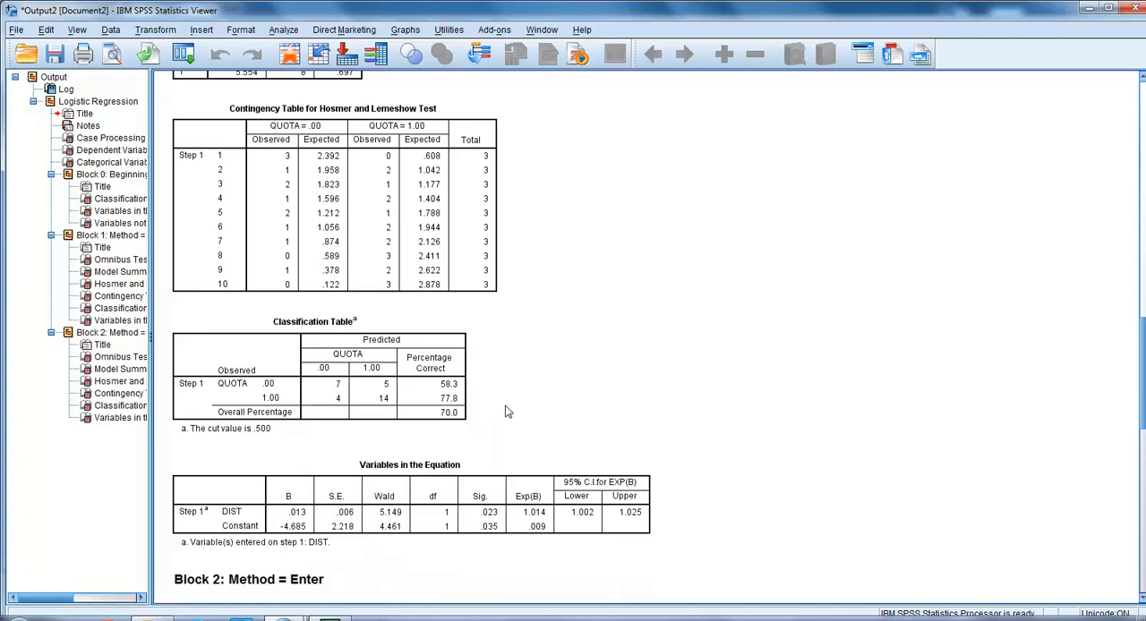
mouse_move(476, 423)
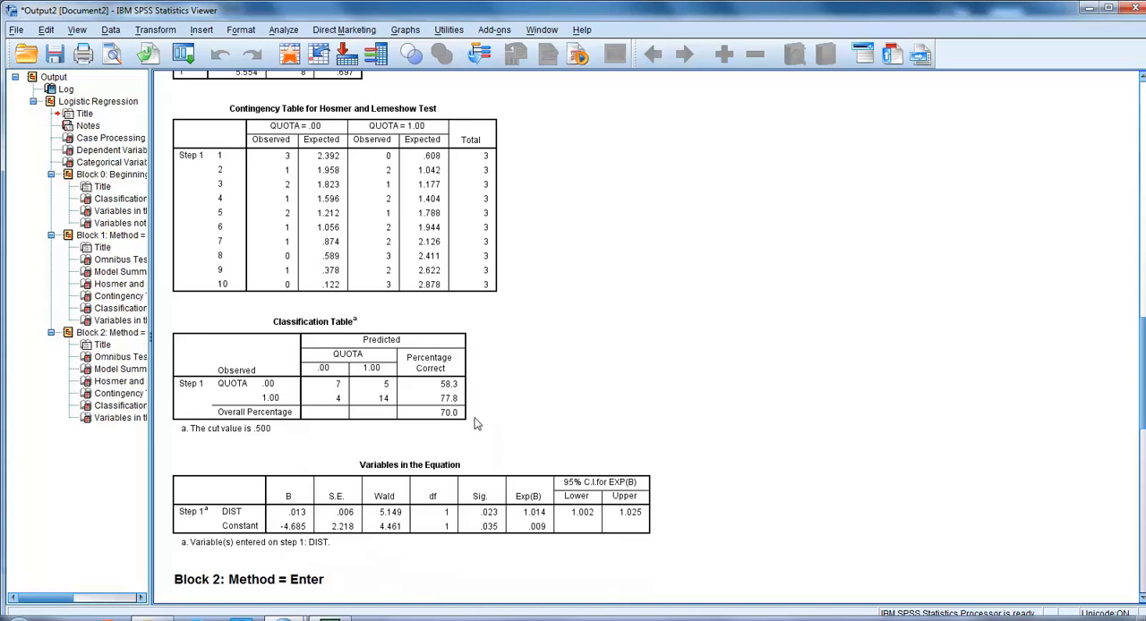
mouse_move(481, 424)
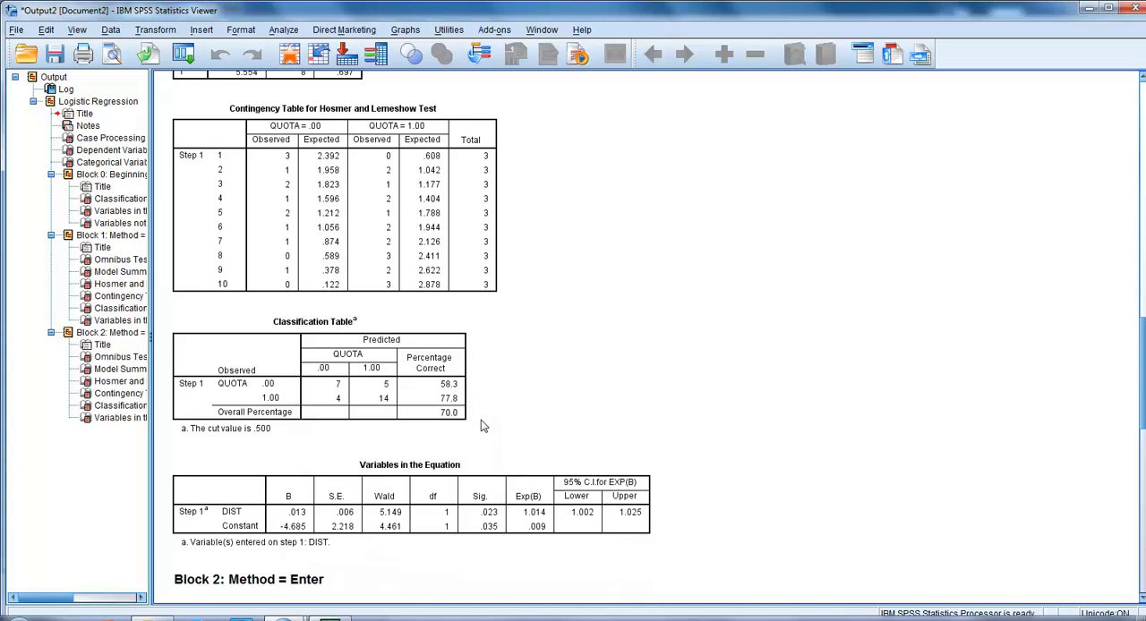
mouse_move(691, 430)
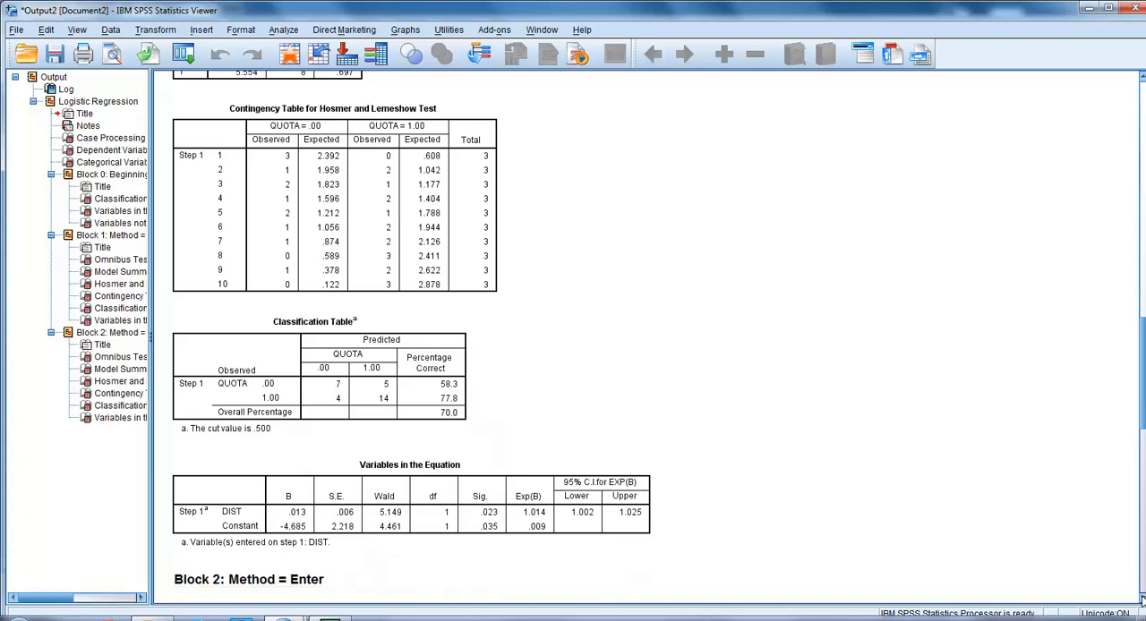
scroll(down, 3)
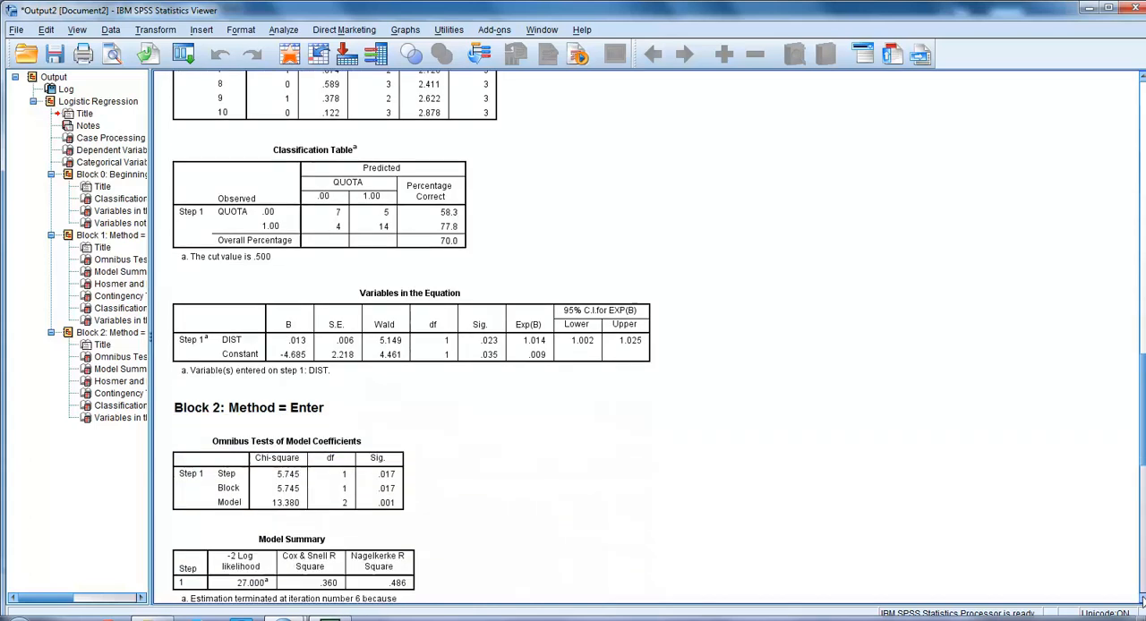
Step: Scroll into Block 2's classification table (83.3% correct) and DIST and SNAP(1) coefficients
scroll(down, 3)
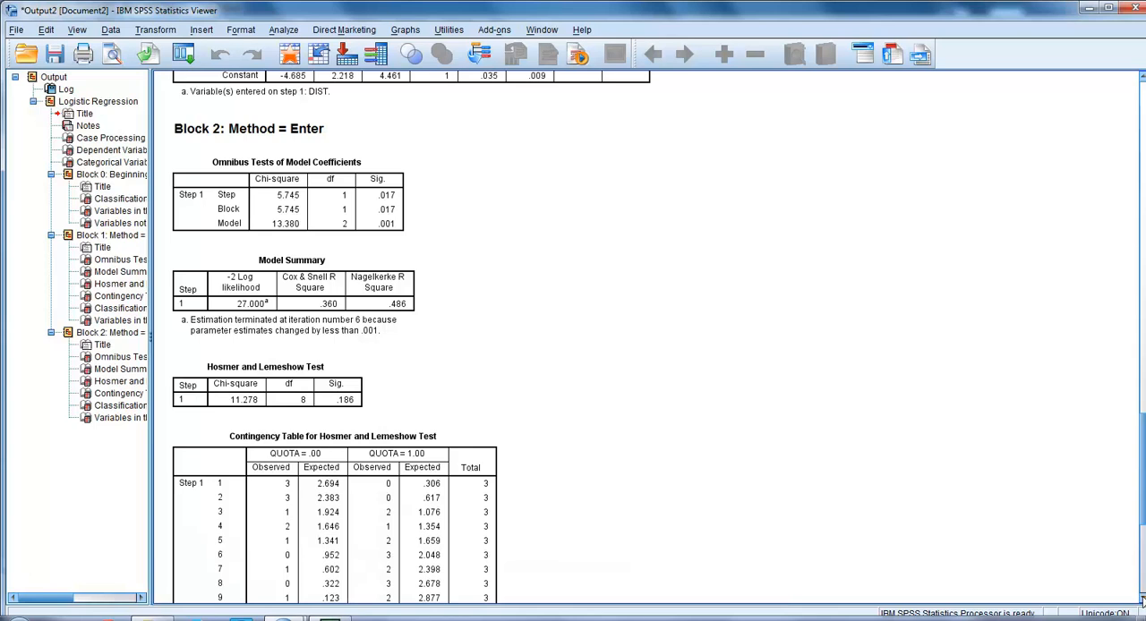
scroll(down, 3)
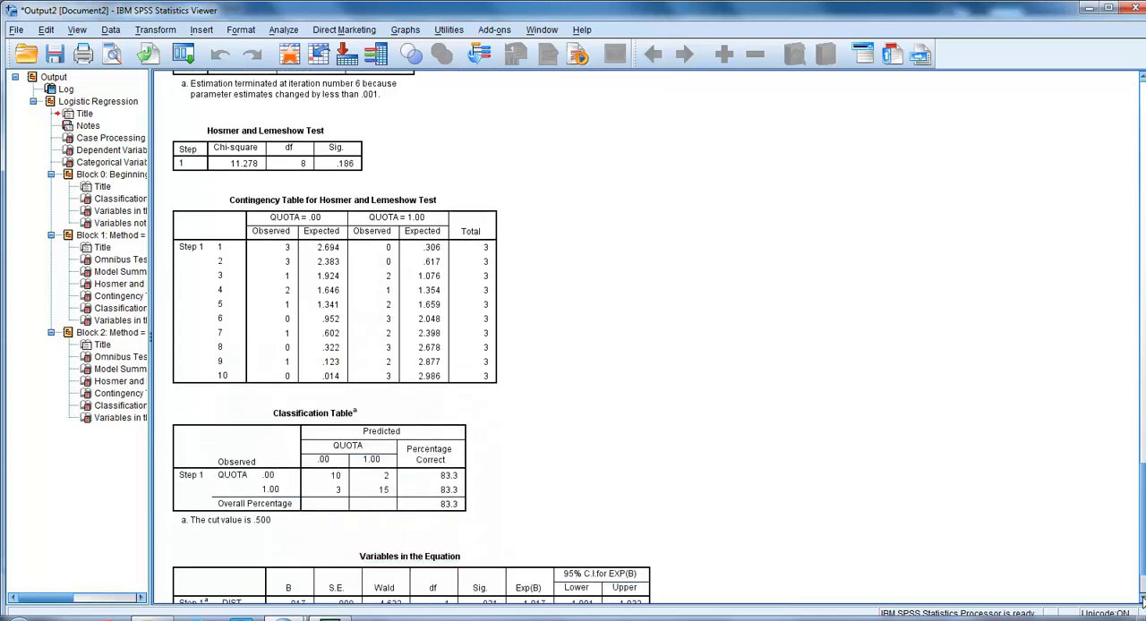
scroll(down, 3)
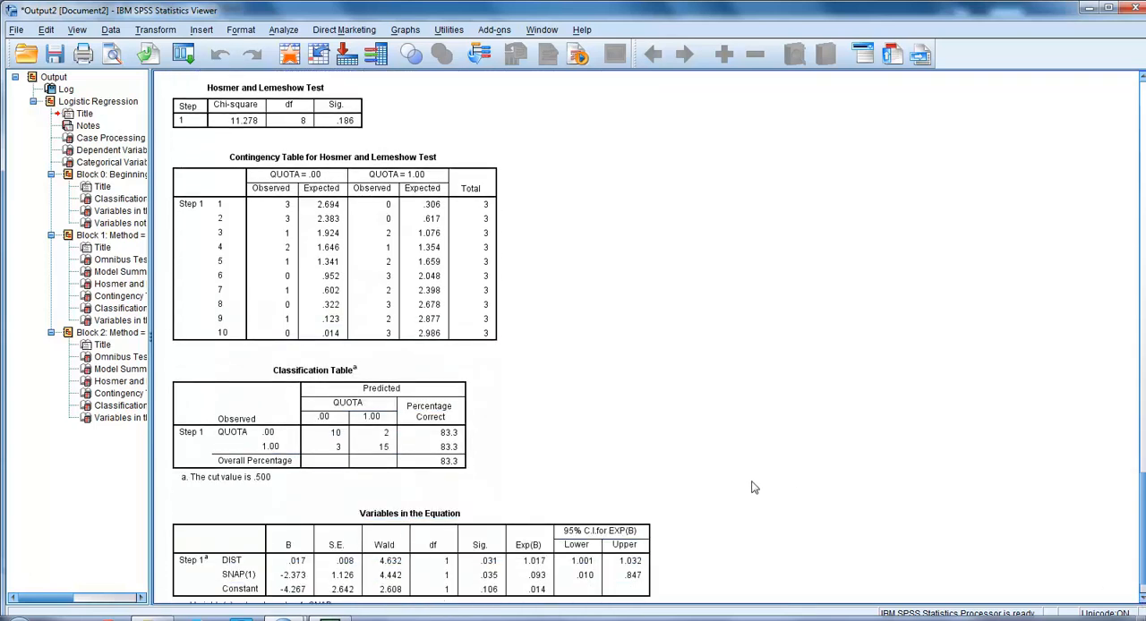
mouse_move(502, 480)
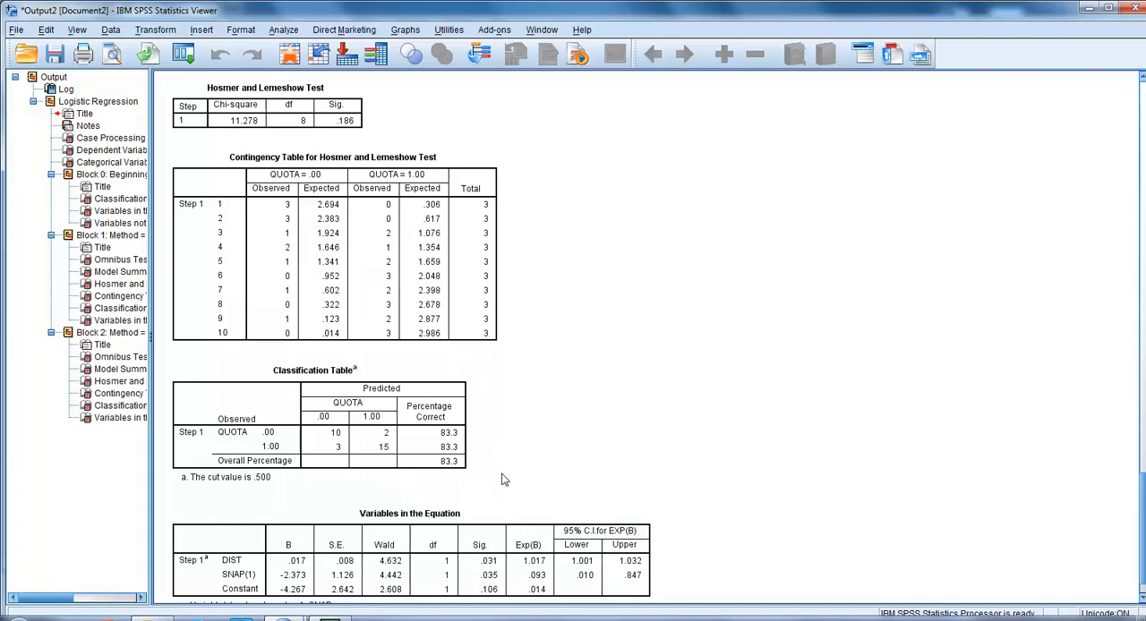
mouse_move(645, 482)
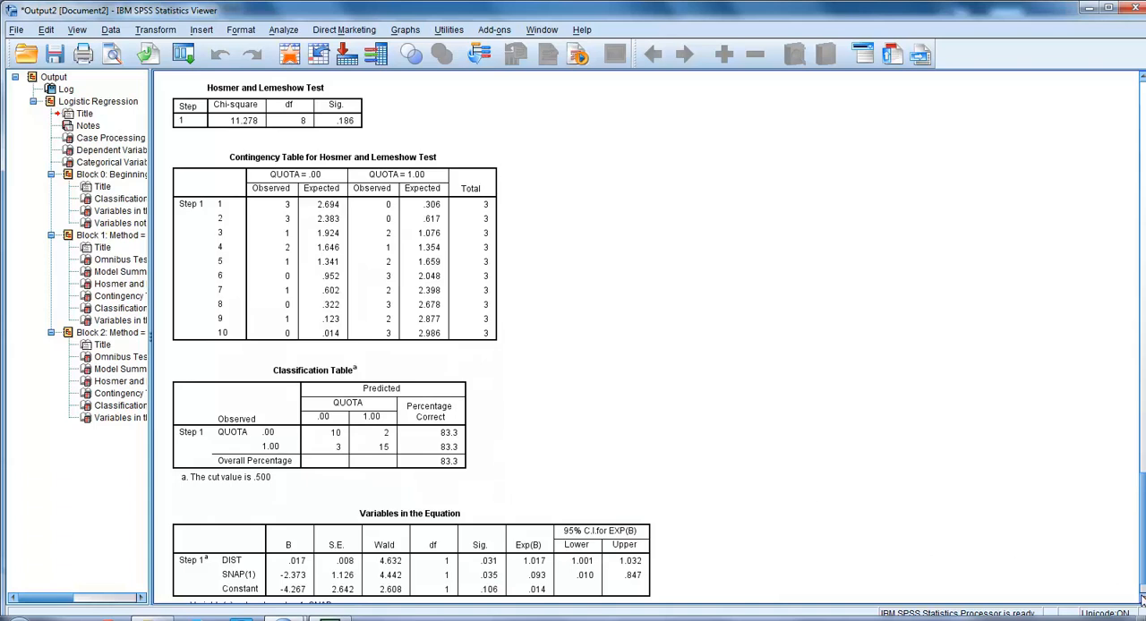
scroll(down, 3)
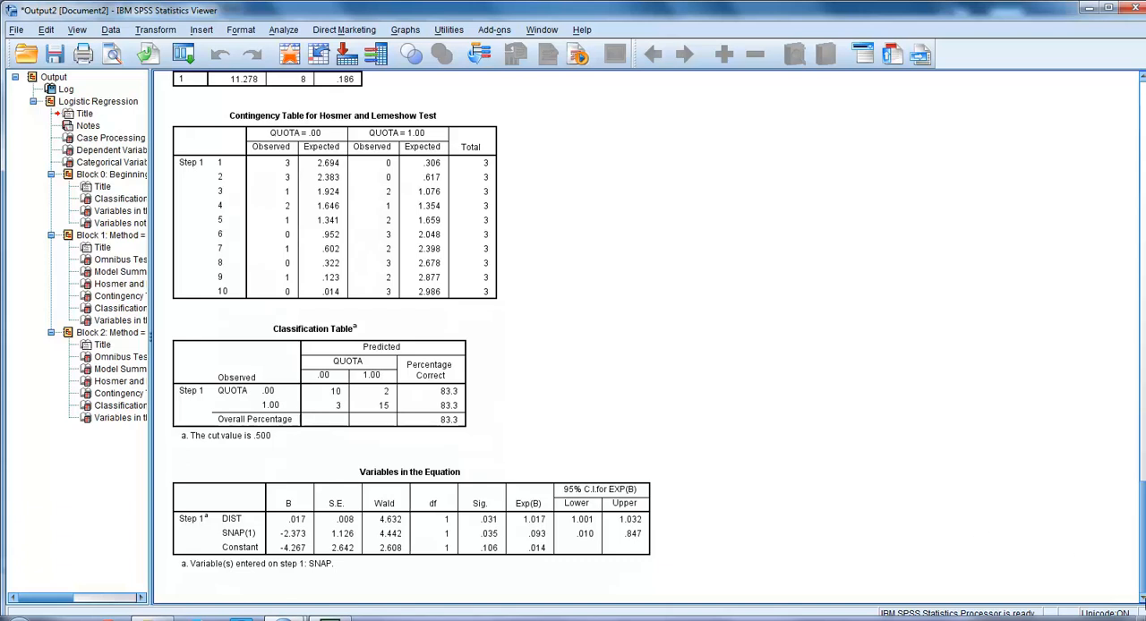
mouse_move(1016, 547)
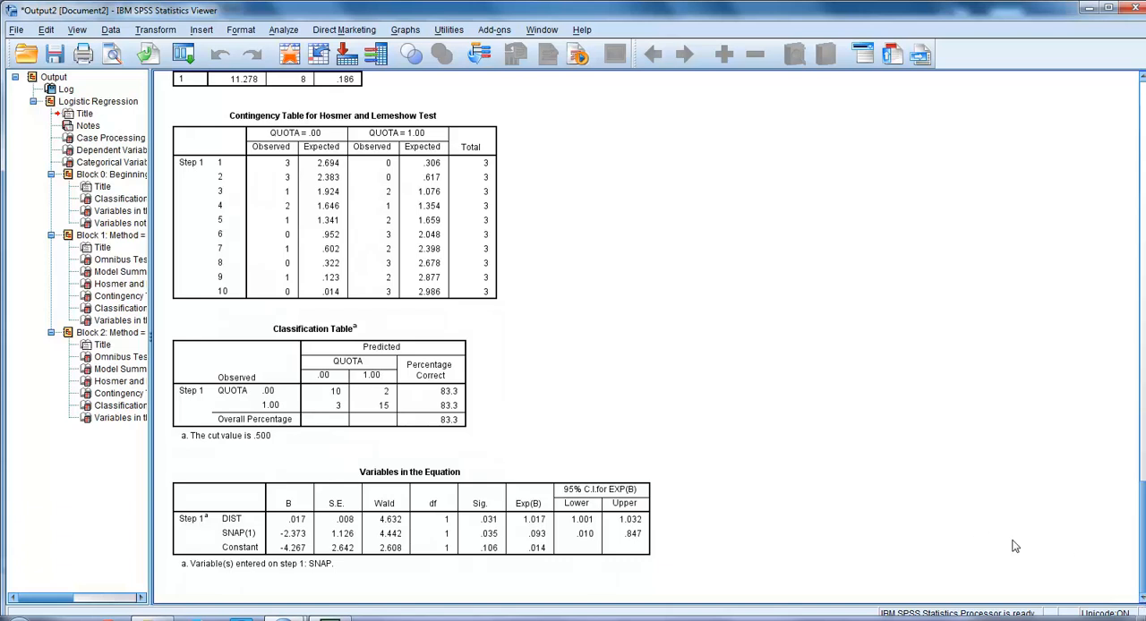
mouse_move(915, 505)
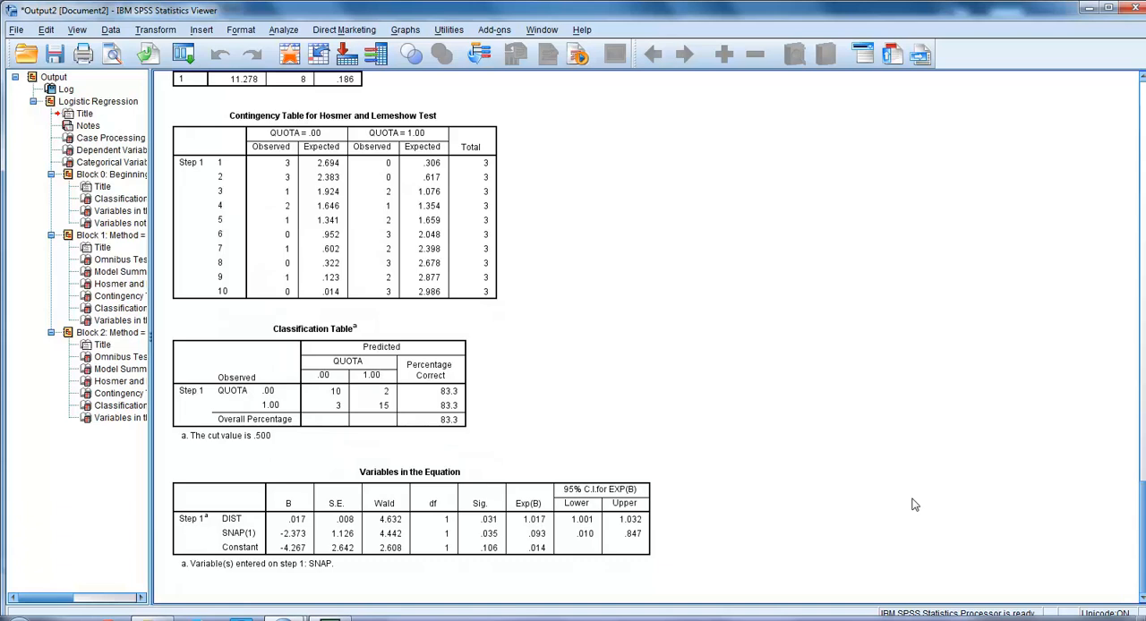